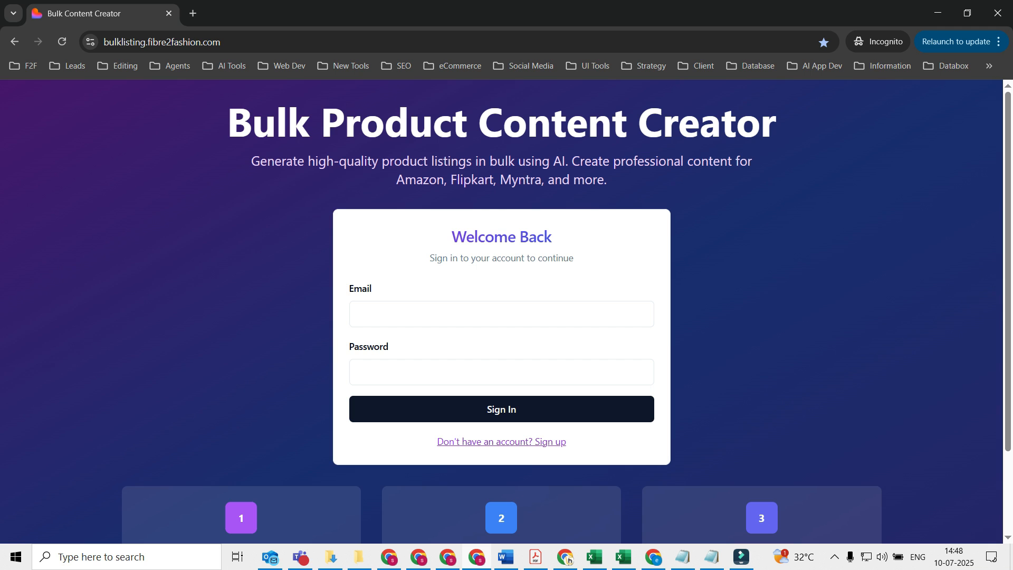
# Review the sign-up form, then switch to the window already logged into the dashboard
pyautogui.click(500, 408)
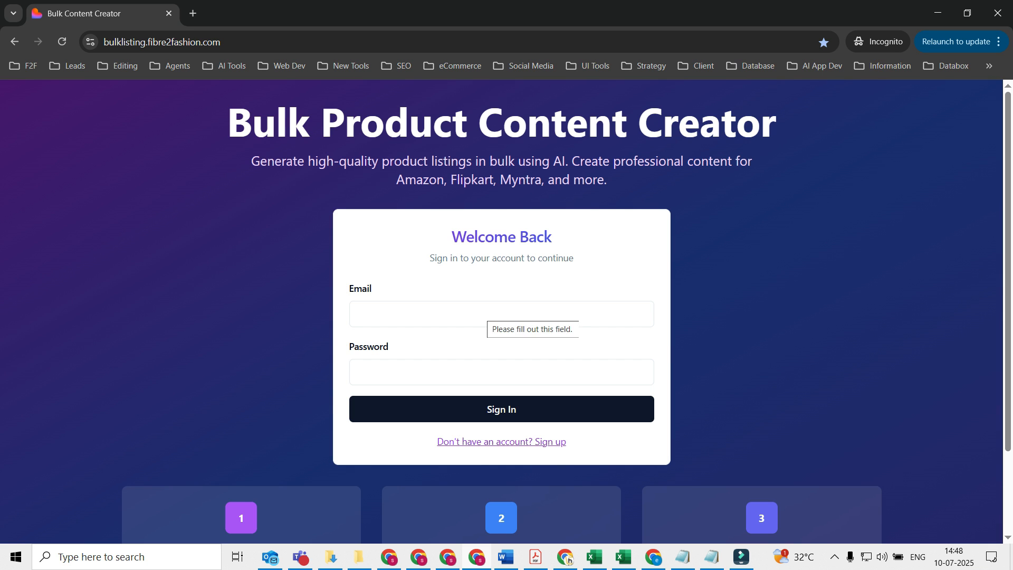
pyautogui.click(501, 442)
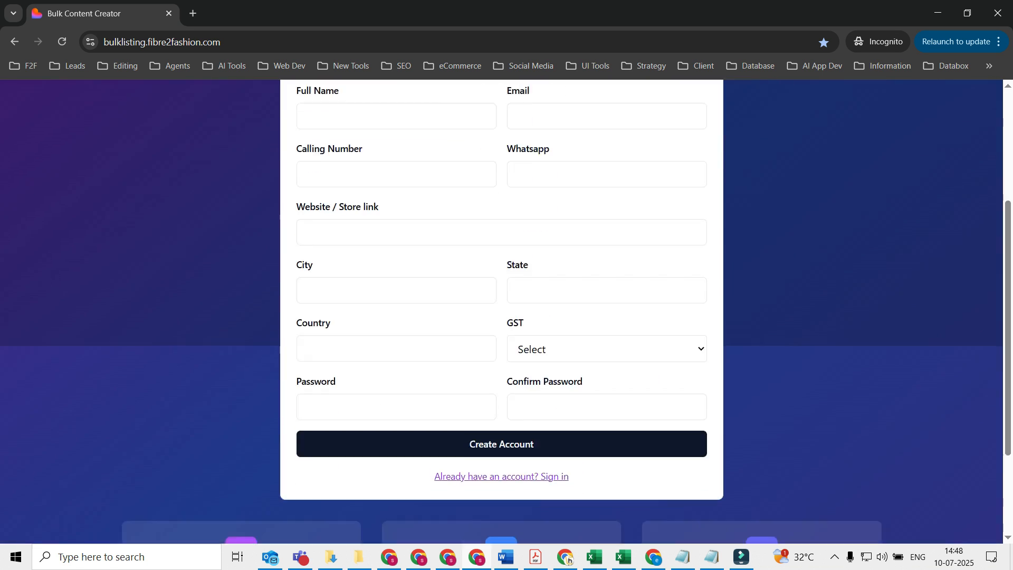
pyautogui.scroll(3)
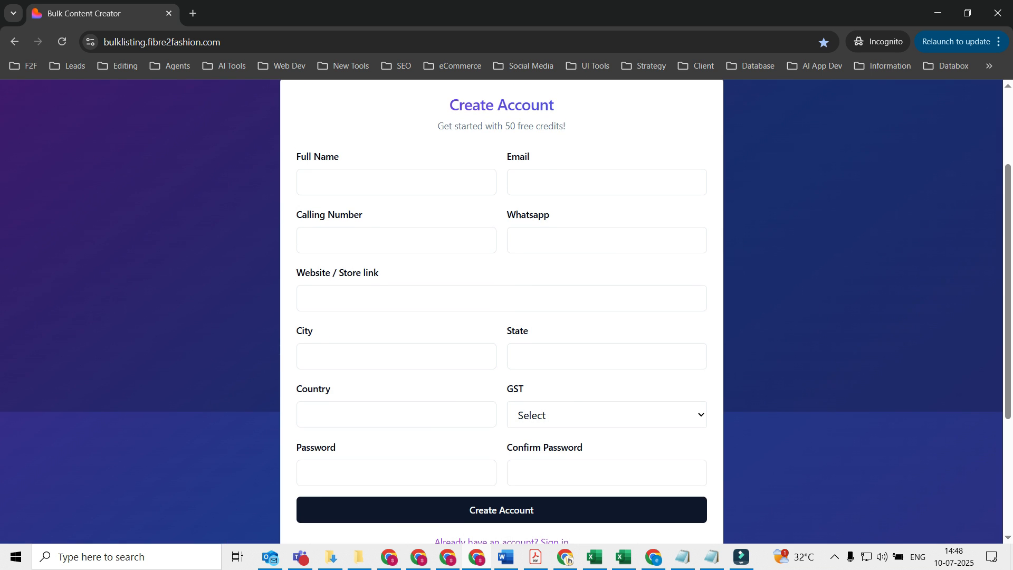
pyautogui.scroll(-3)
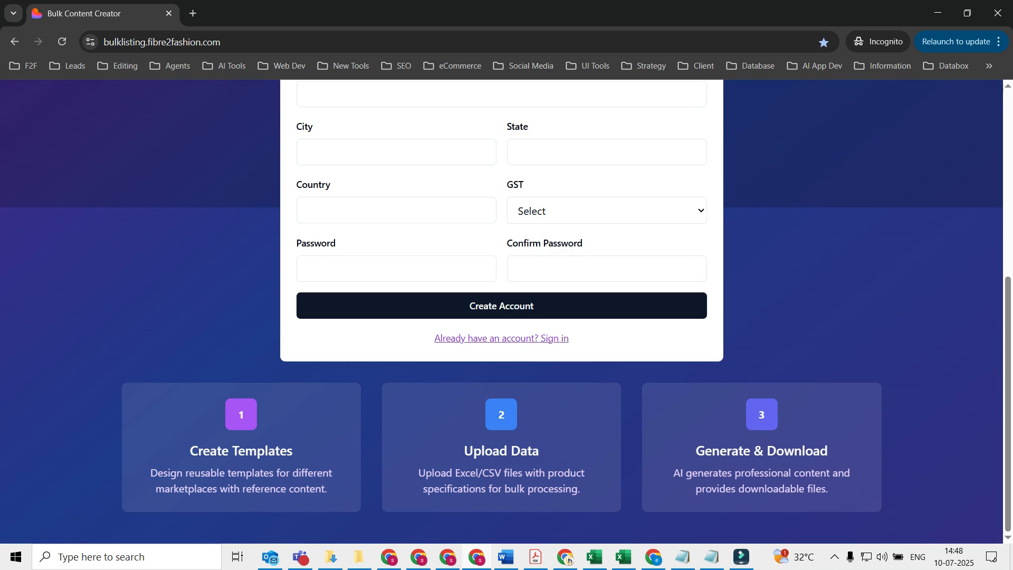
pyautogui.scroll(3)
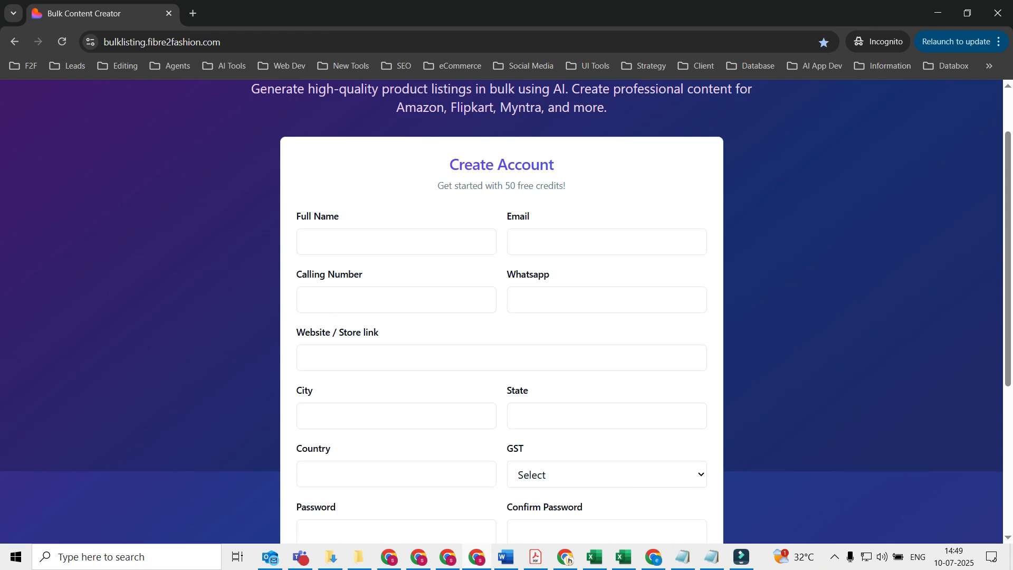
pyautogui.scroll(3)
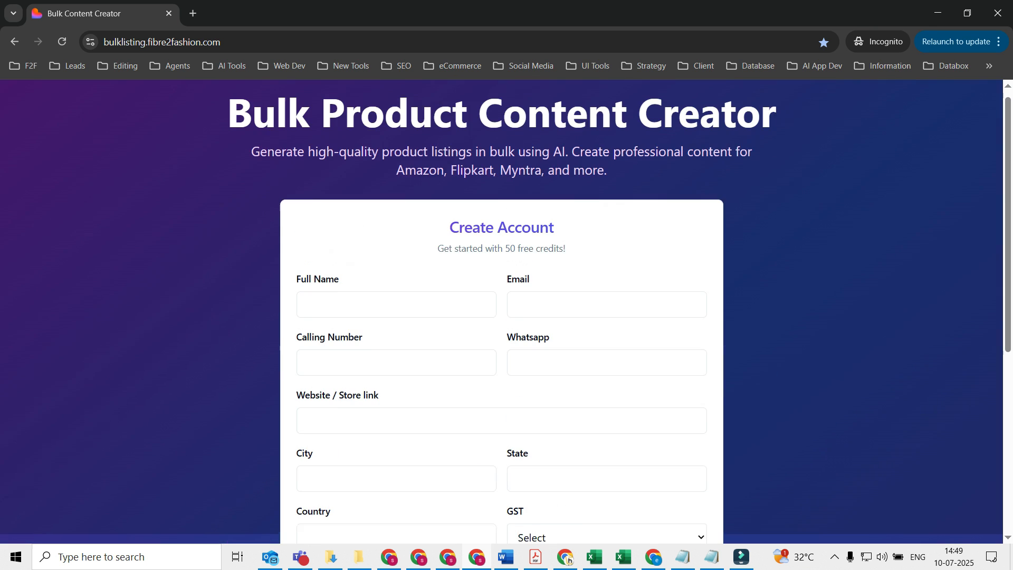
pyautogui.scroll(-3)
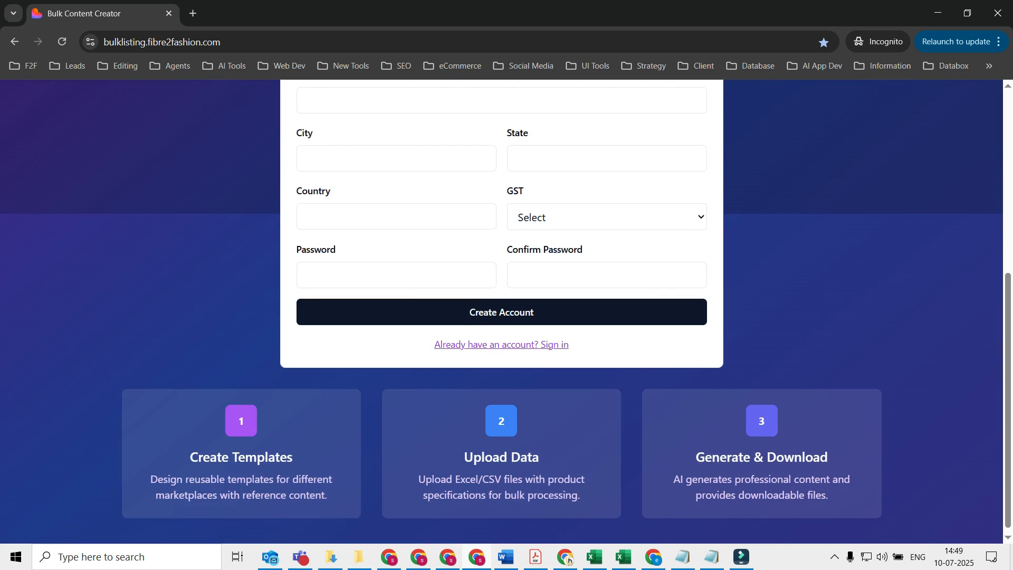
pyautogui.scroll(3)
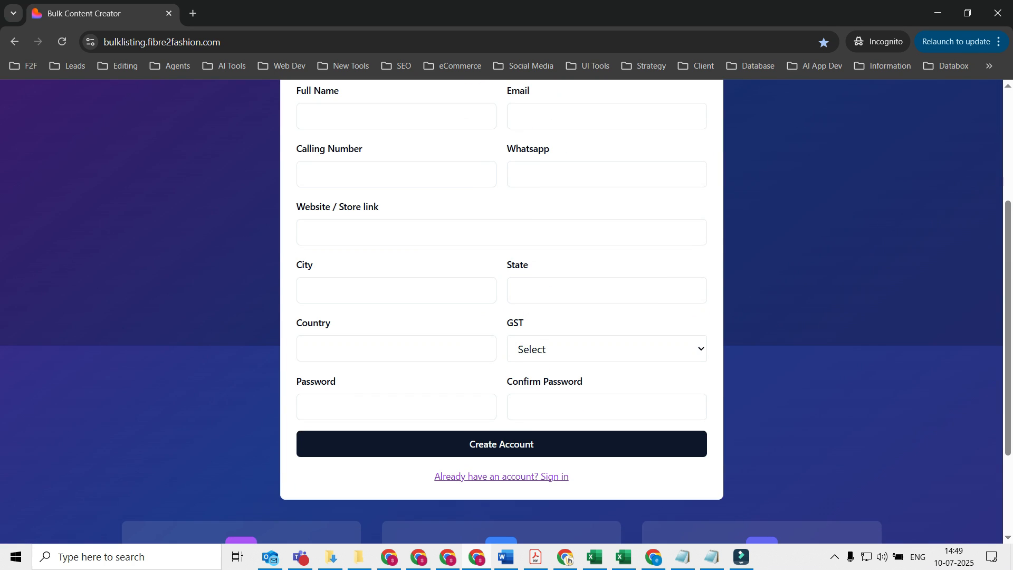
pyautogui.scroll(3)
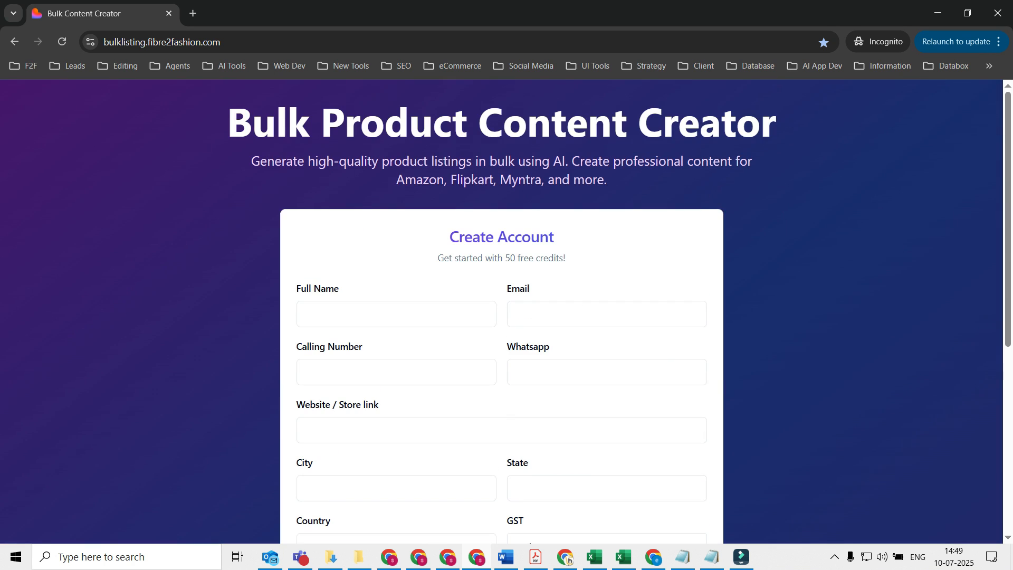
pyautogui.scroll(-3)
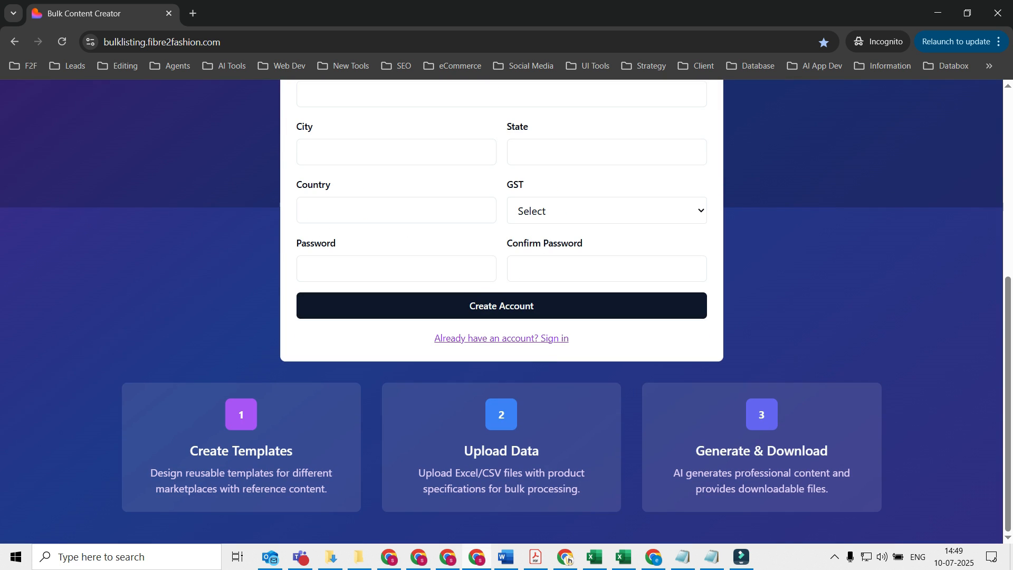
pyautogui.scroll(3)
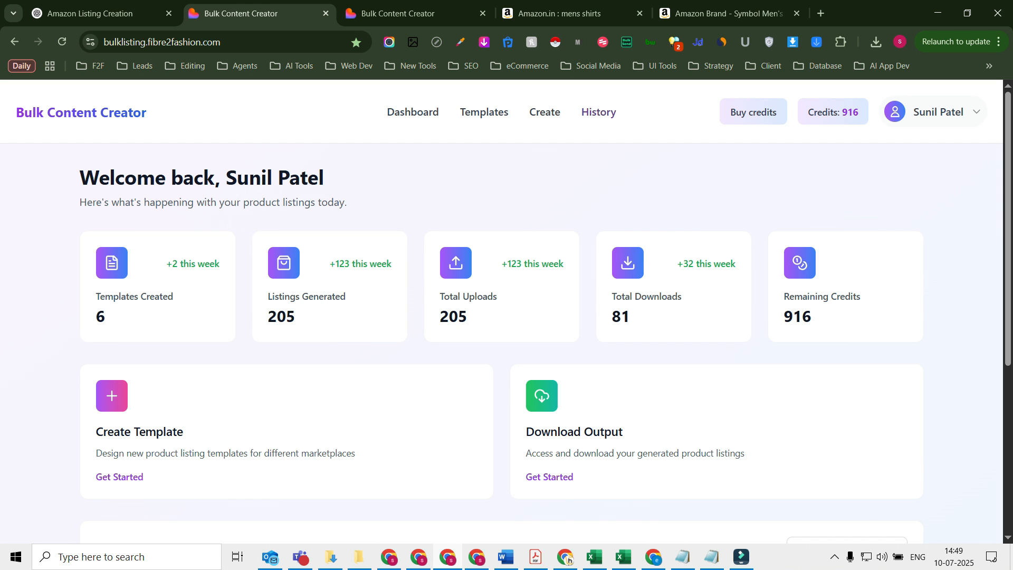
# Go from the dashboard to the Templates page listing the saved Amazon and Shopify templates
pyautogui.scroll(-3)
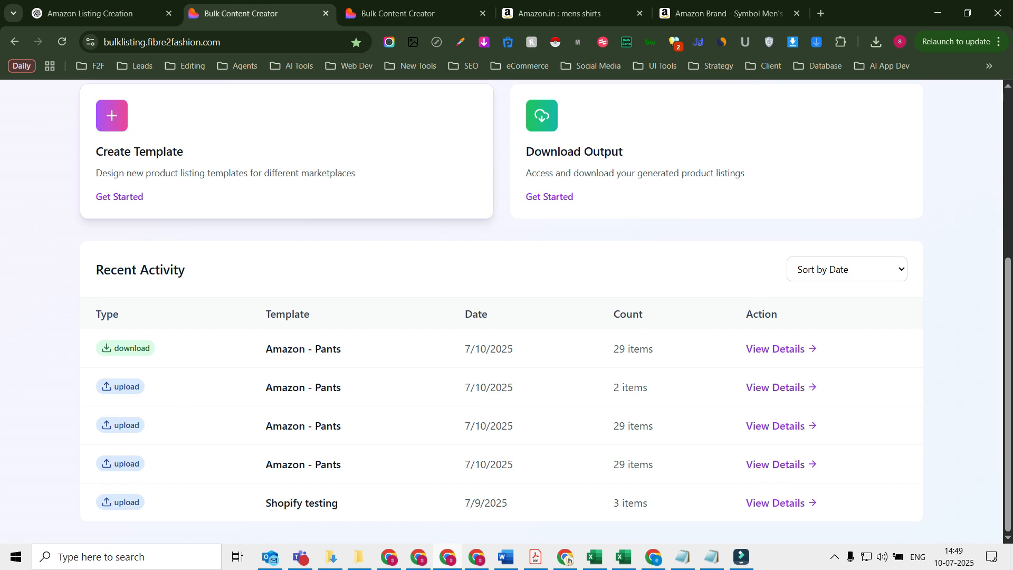
pyautogui.scroll(3)
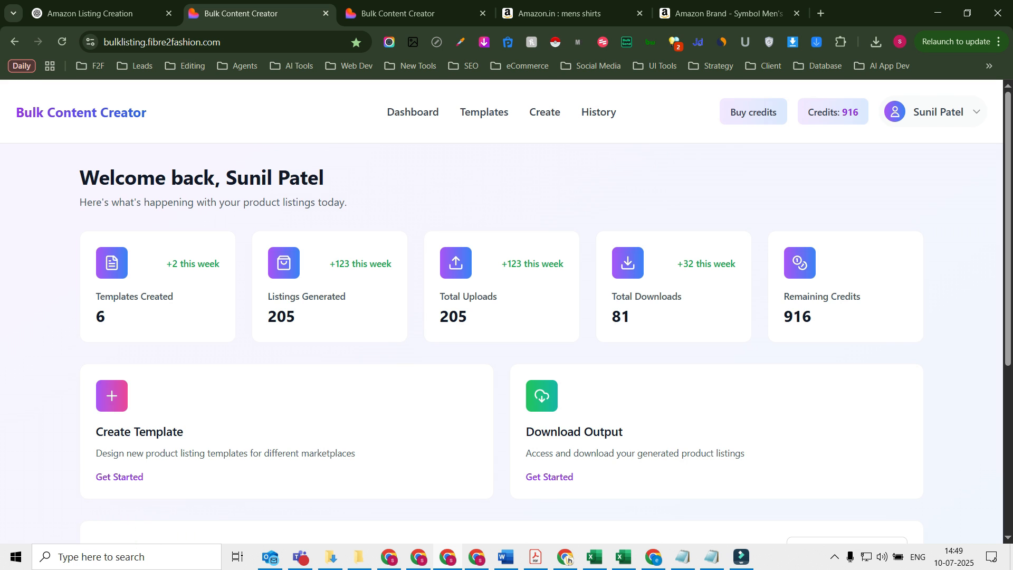
pyautogui.moveTo(483, 113)
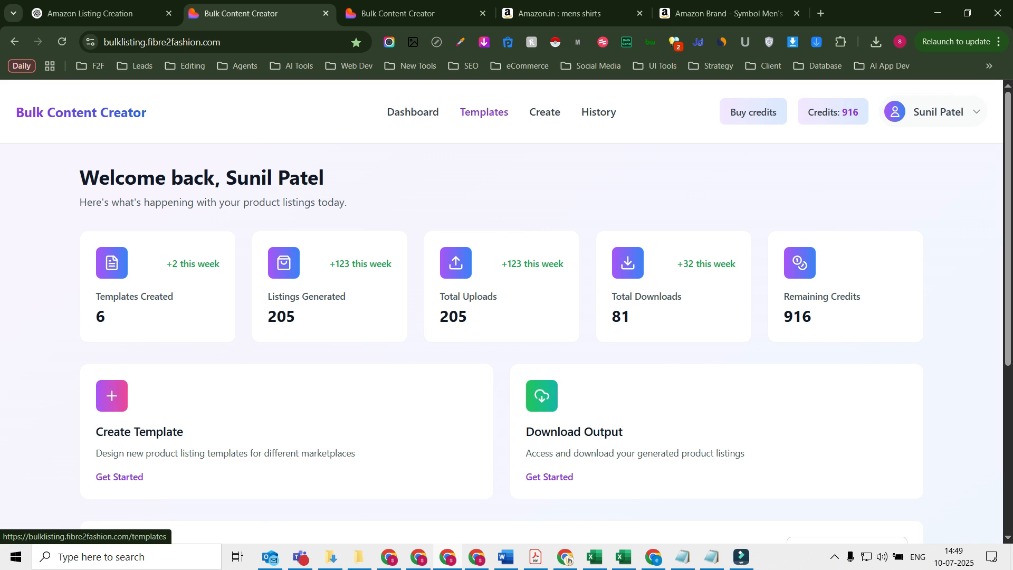
pyautogui.click(483, 112)
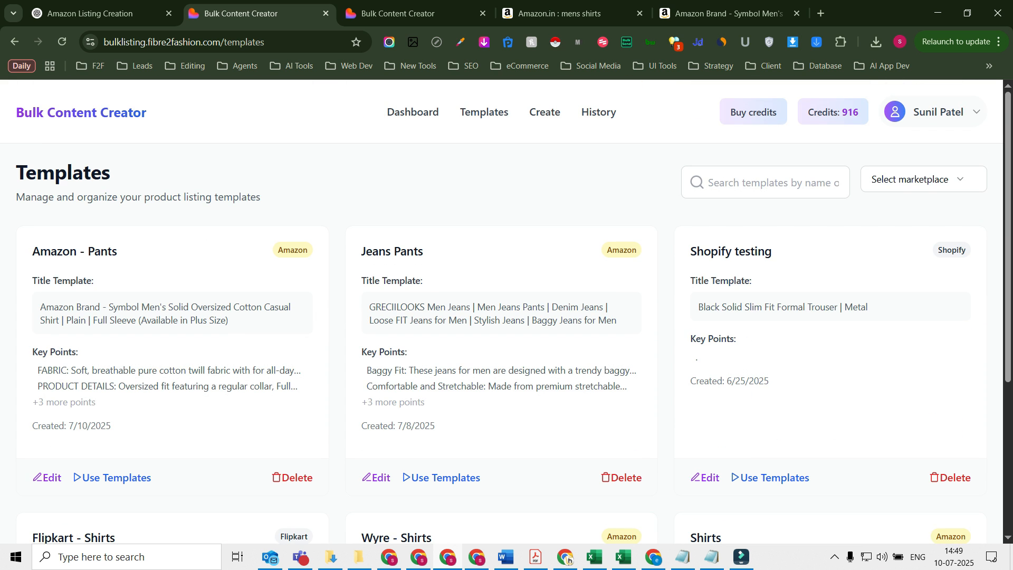
# Create a new template named Men's Wear Pants with Amazon as the target marketplace
pyautogui.click(545, 112)
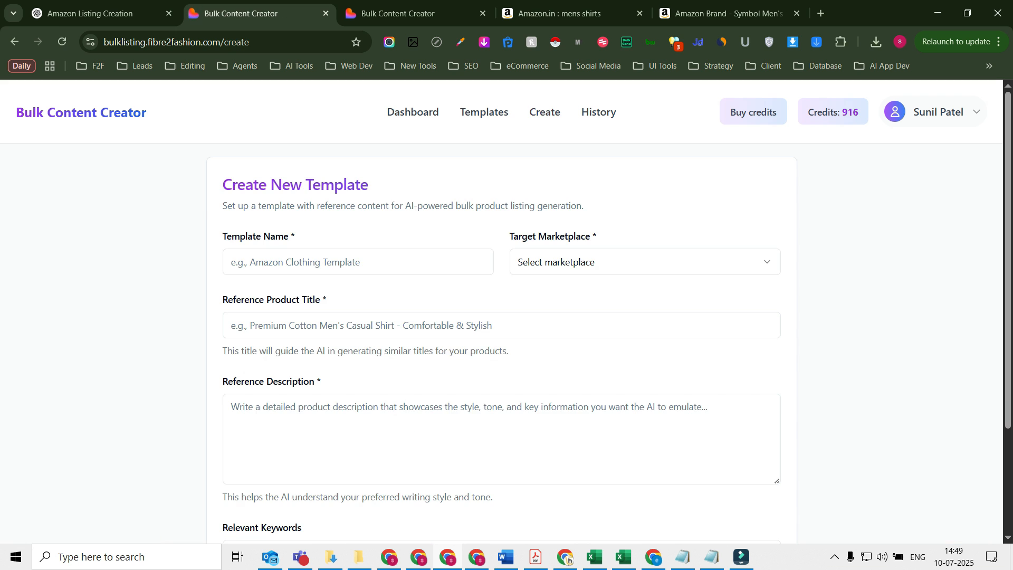
pyautogui.click(358, 262)
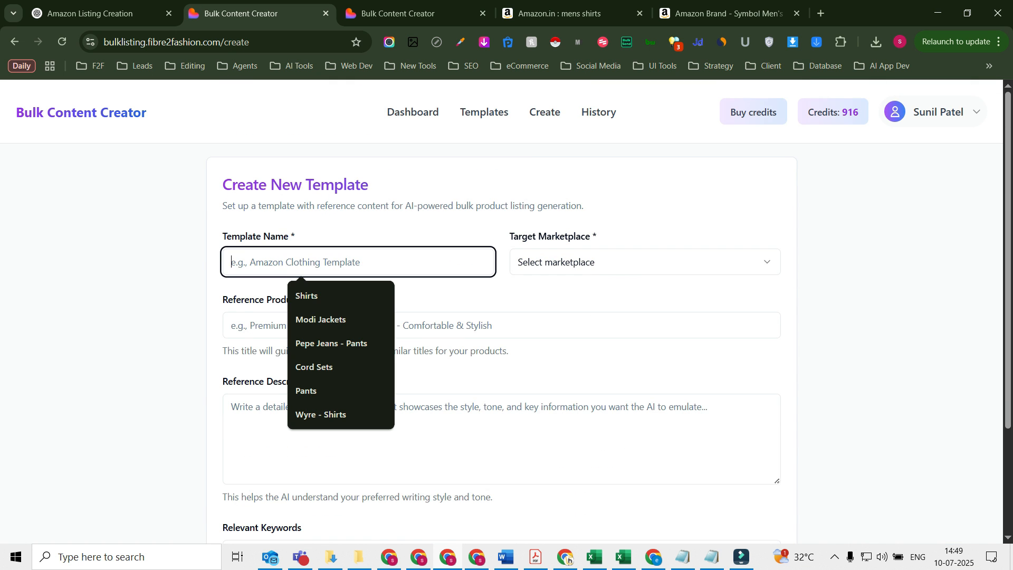
pyautogui.write('A')
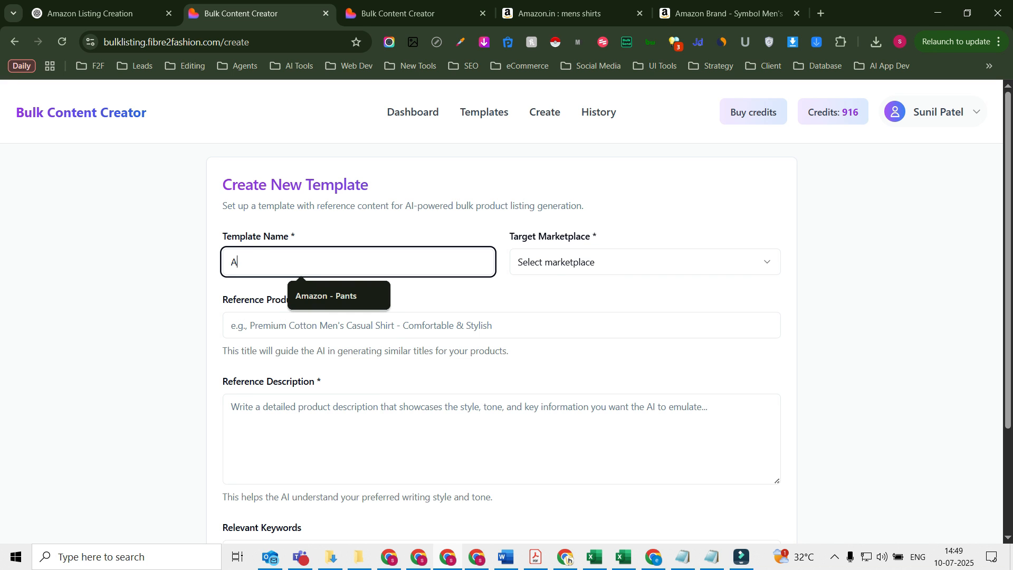
pyautogui.press('Backspace')
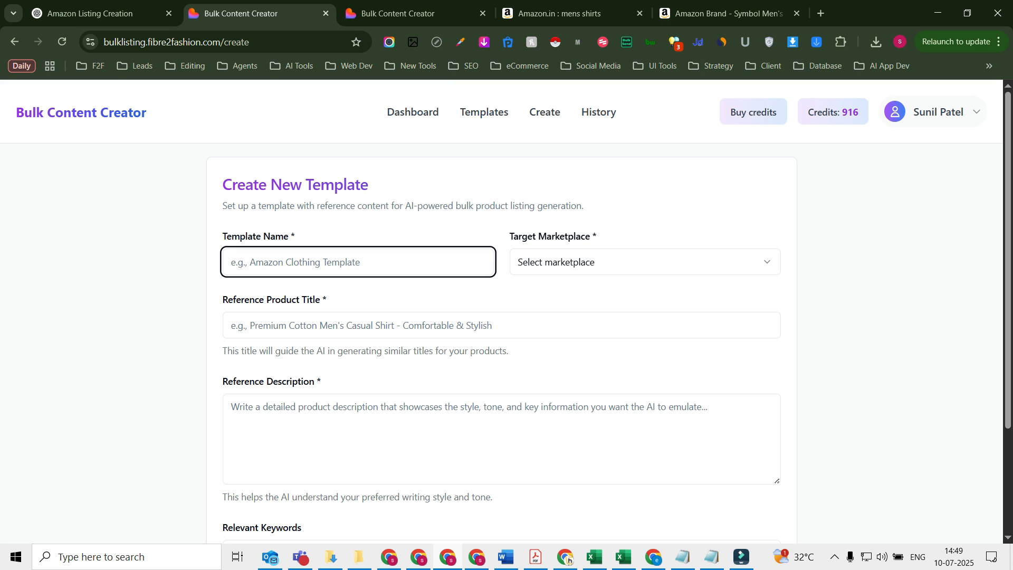
pyautogui.write('Me')
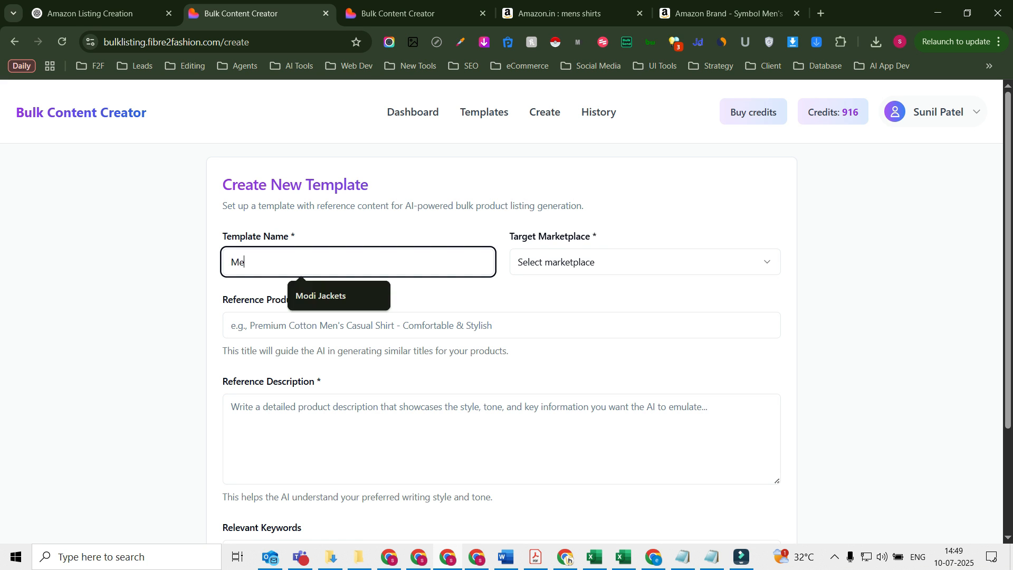
pyautogui.write("Men's Wear")
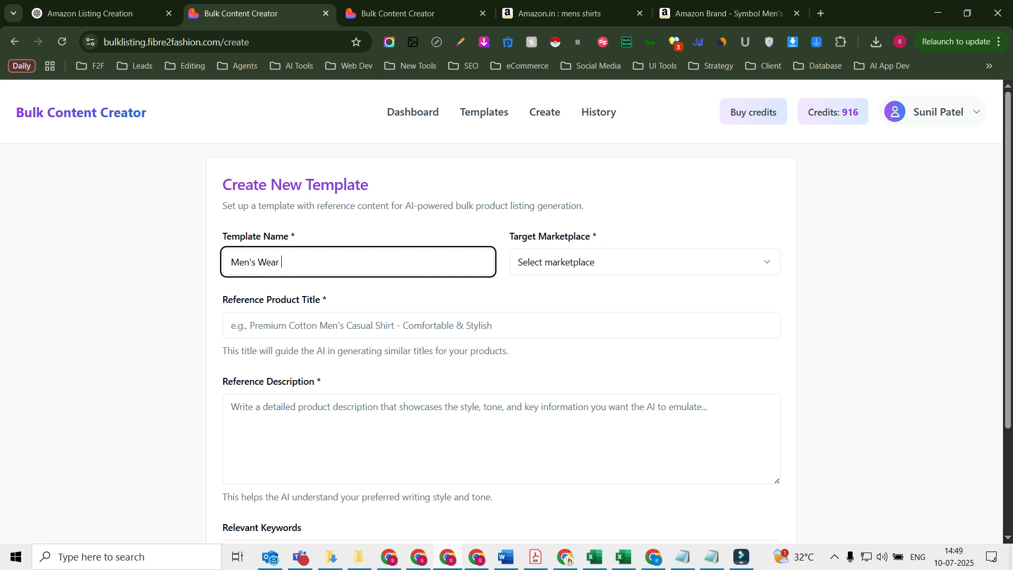
pyautogui.write('Pants')
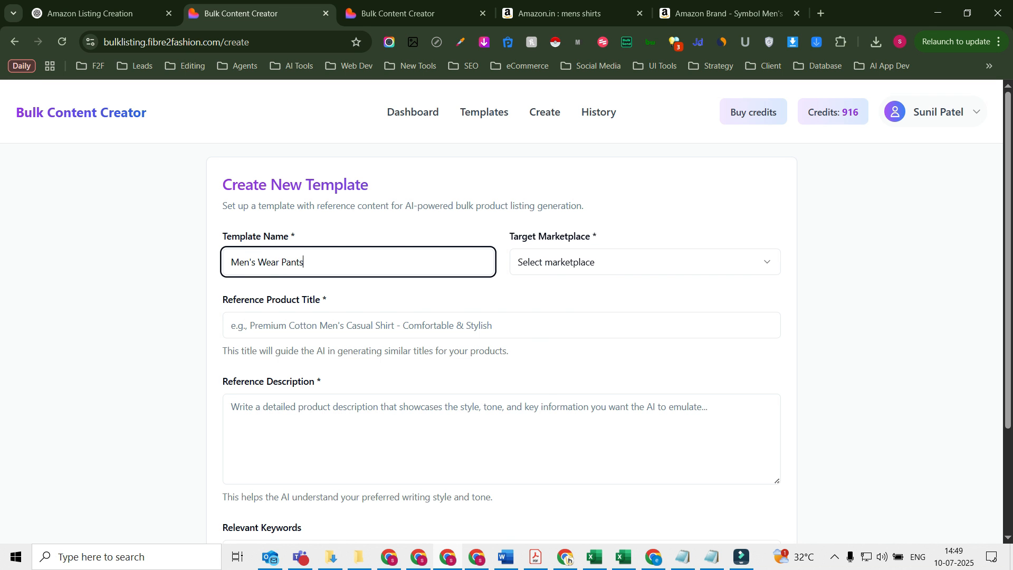
pyautogui.click(643, 262)
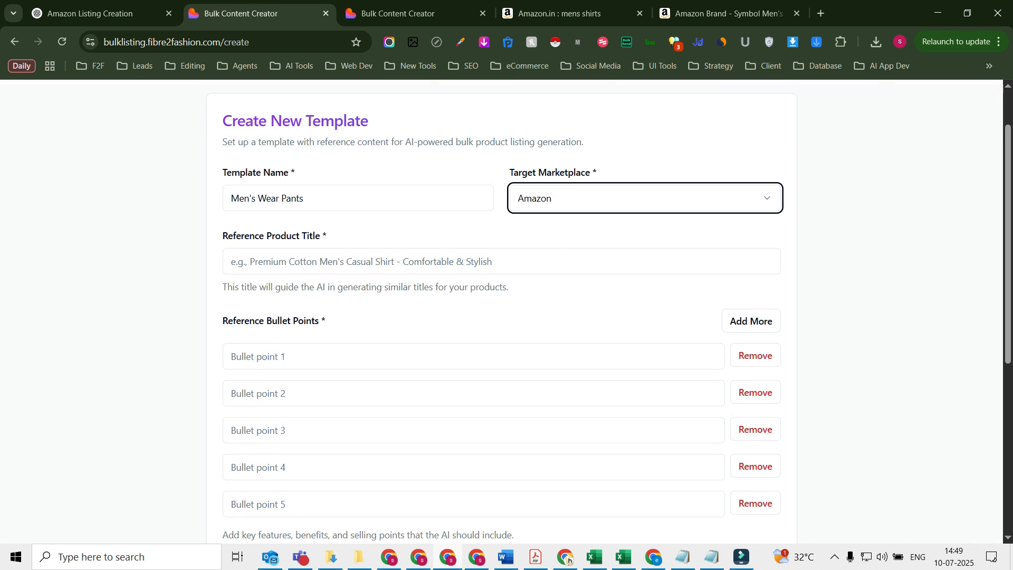
pyautogui.scroll(-3)
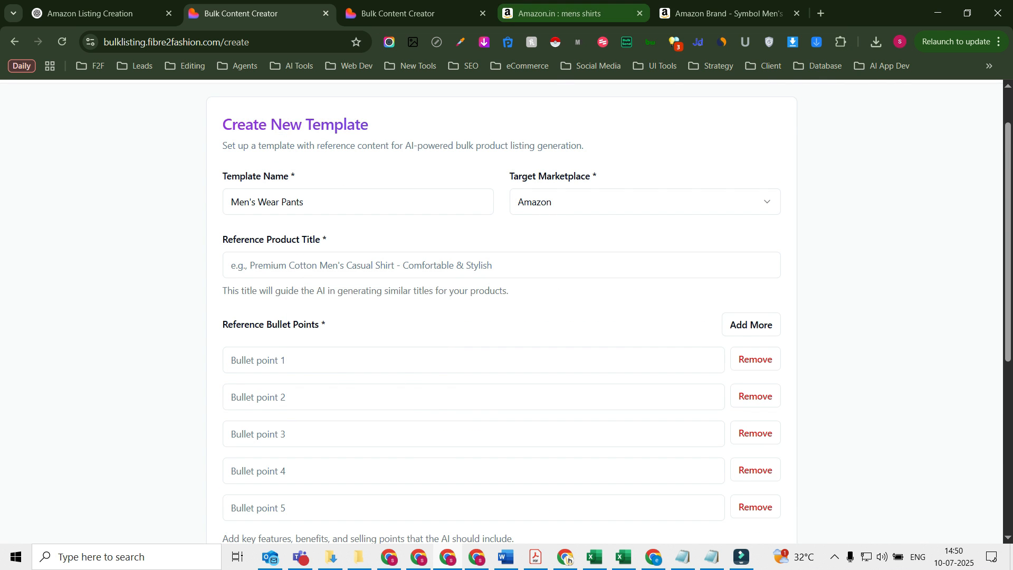
pyautogui.moveTo(724, 13)
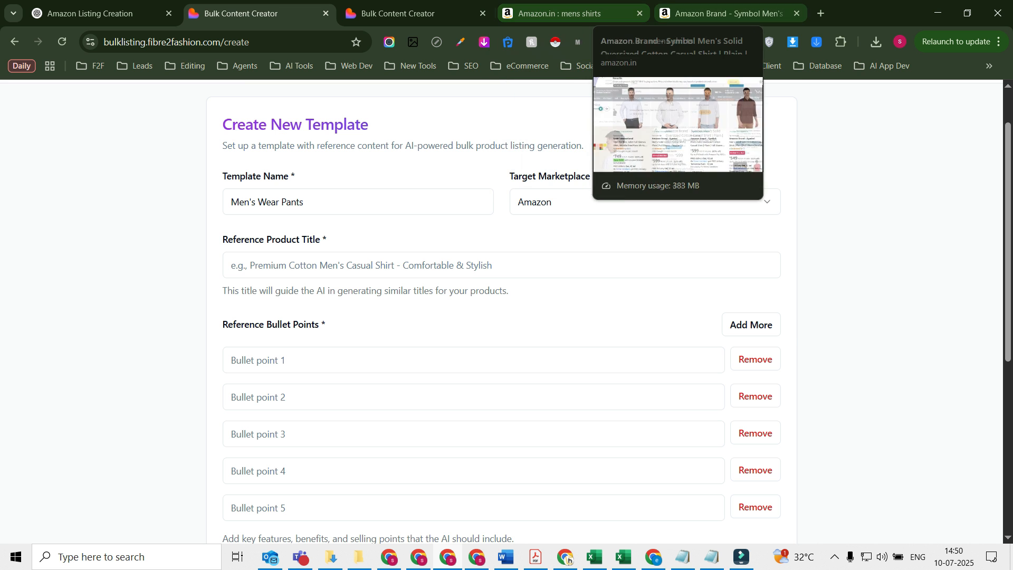
# Copy the Amazon shirt listing's title and first bullet points into the template's reference fields
pyautogui.click(725, 12)
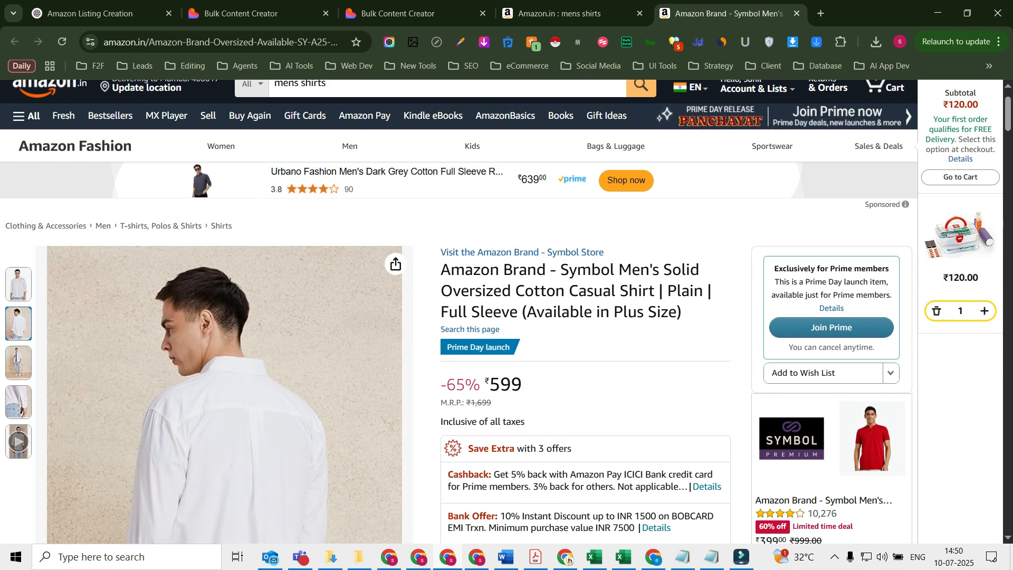
pyautogui.click(239, 13)
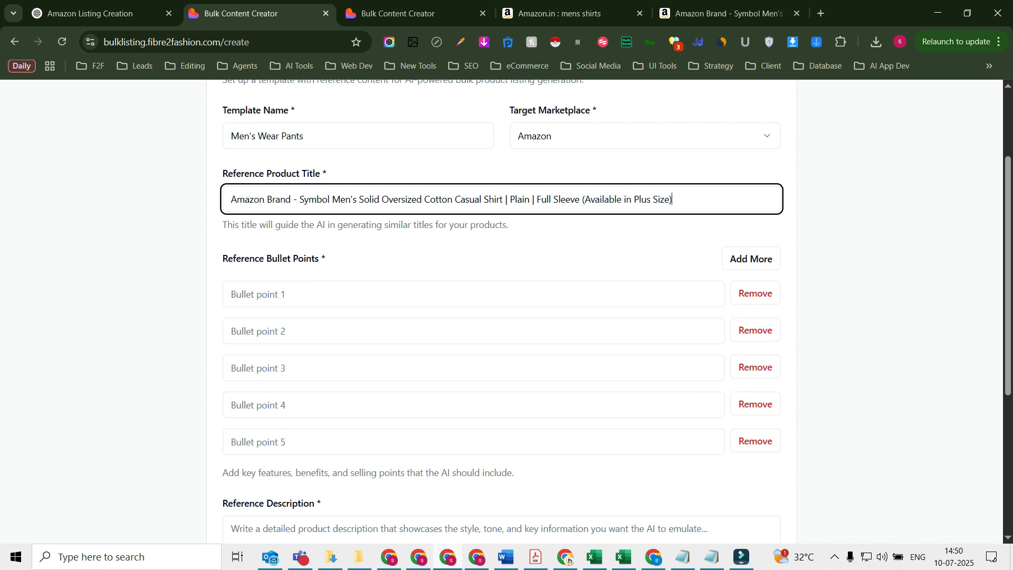
pyautogui.click(718, 13)
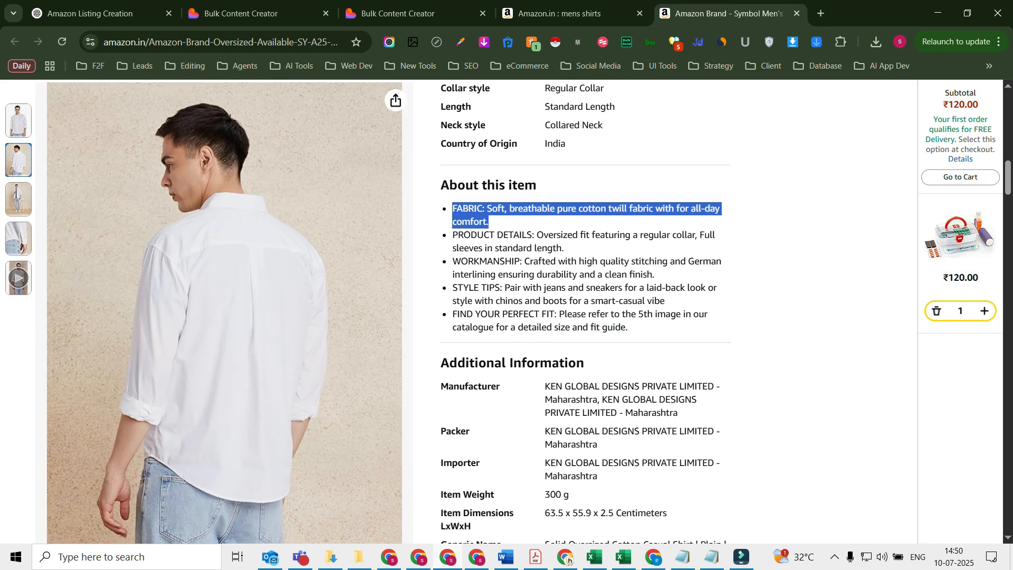
pyautogui.click(252, 12)
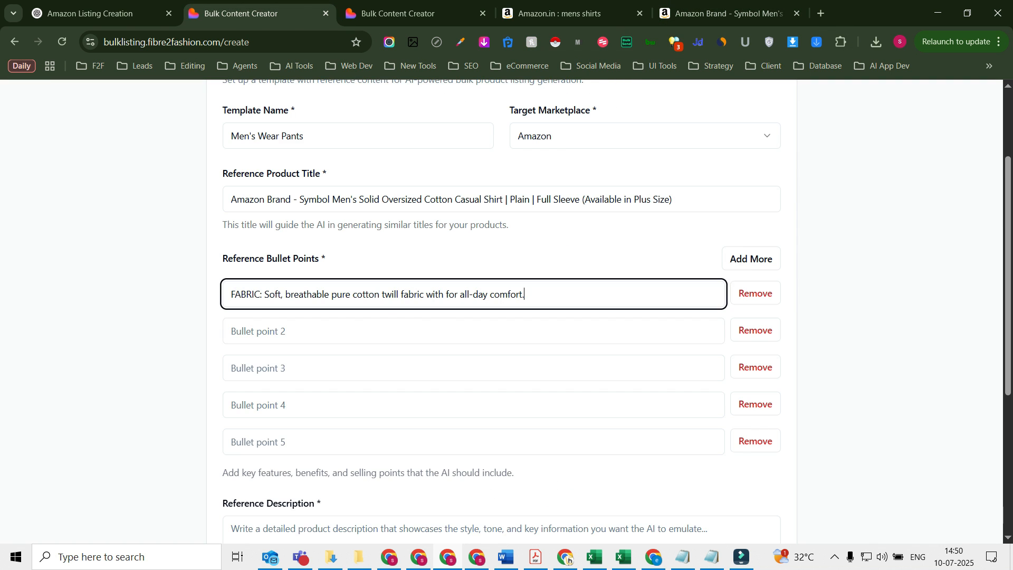
pyautogui.click(721, 13)
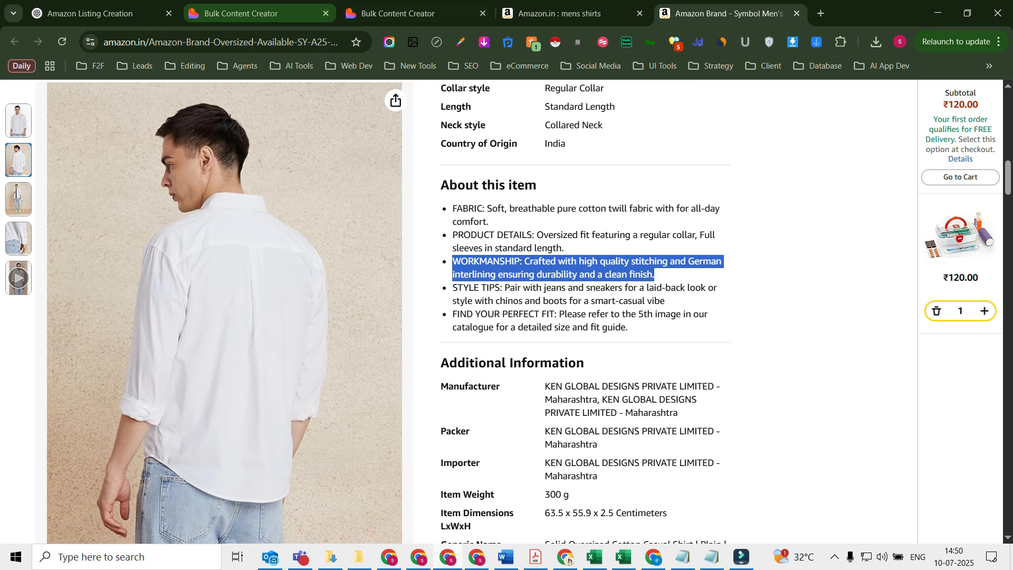
pyautogui.scroll(-3)
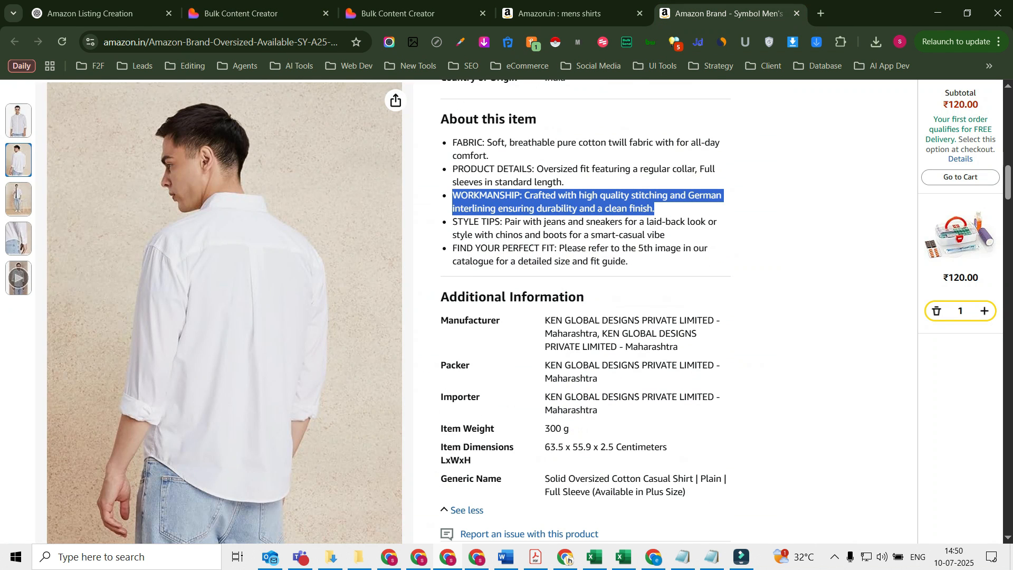
pyautogui.click(246, 13)
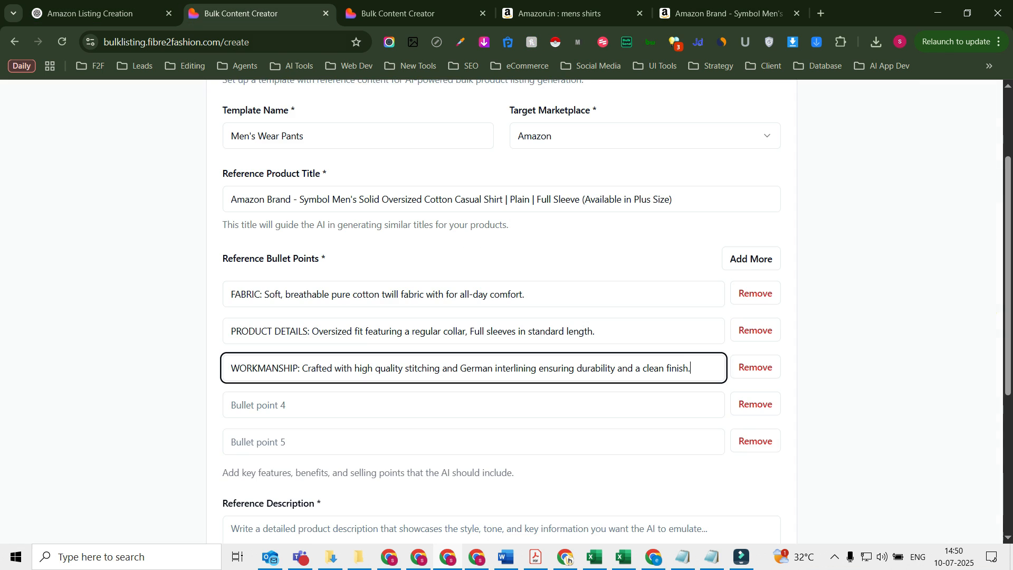
# Copy the remaining bullets and the listing description into the template and submit Create Template
pyautogui.click(719, 13)
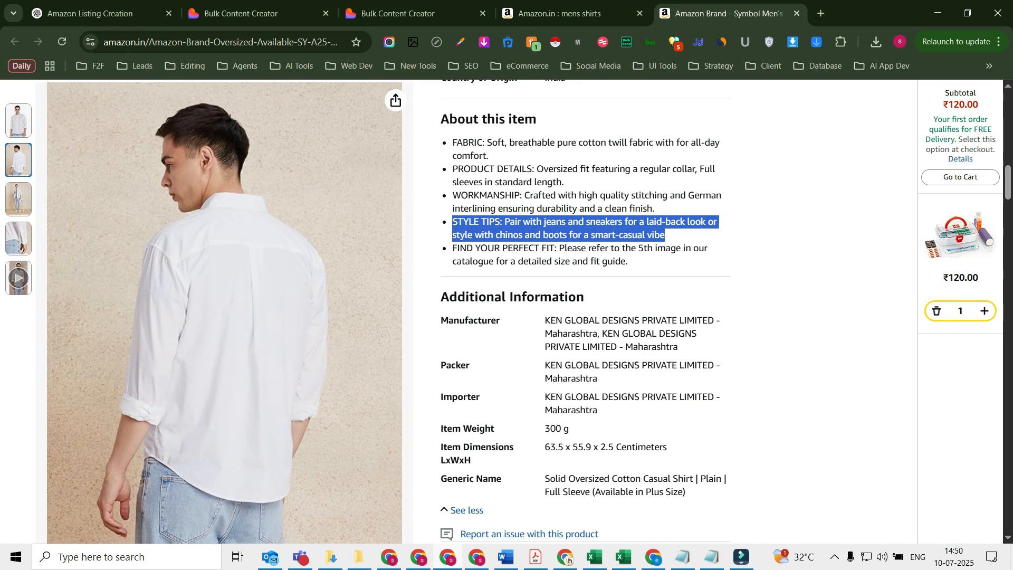
pyautogui.click(246, 13)
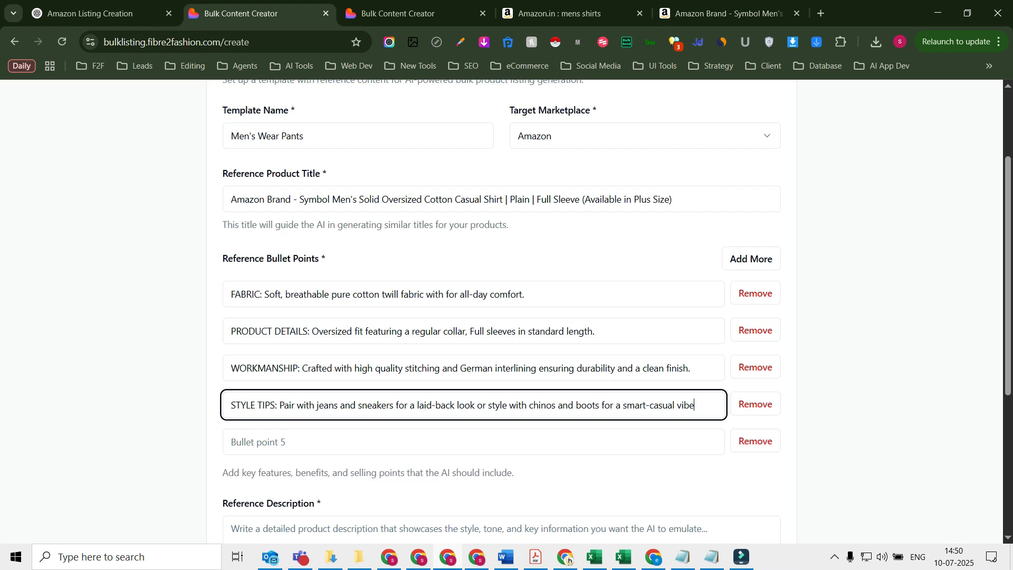
pyautogui.click(722, 13)
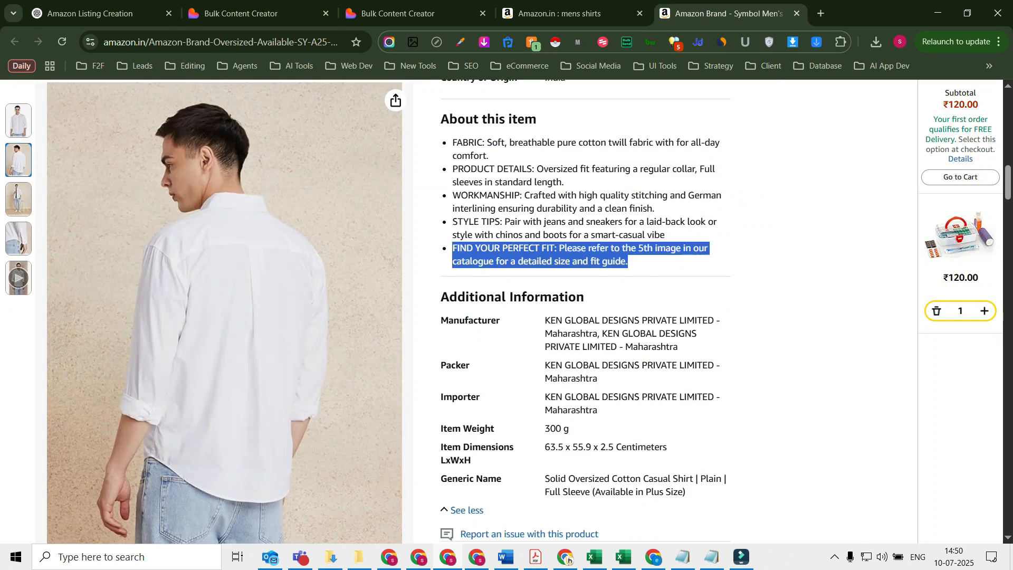
pyautogui.scroll(-3)
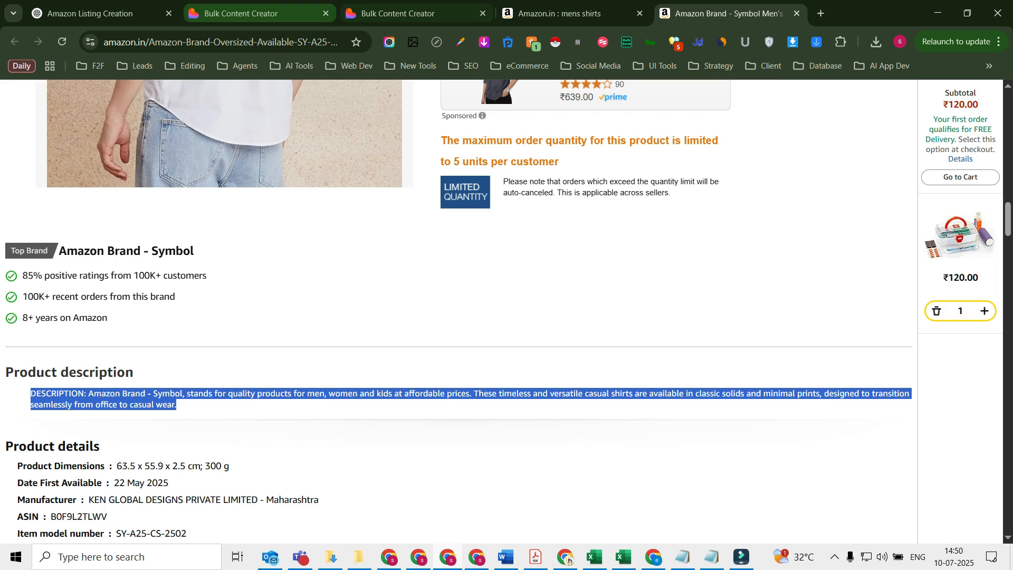
pyautogui.click(240, 13)
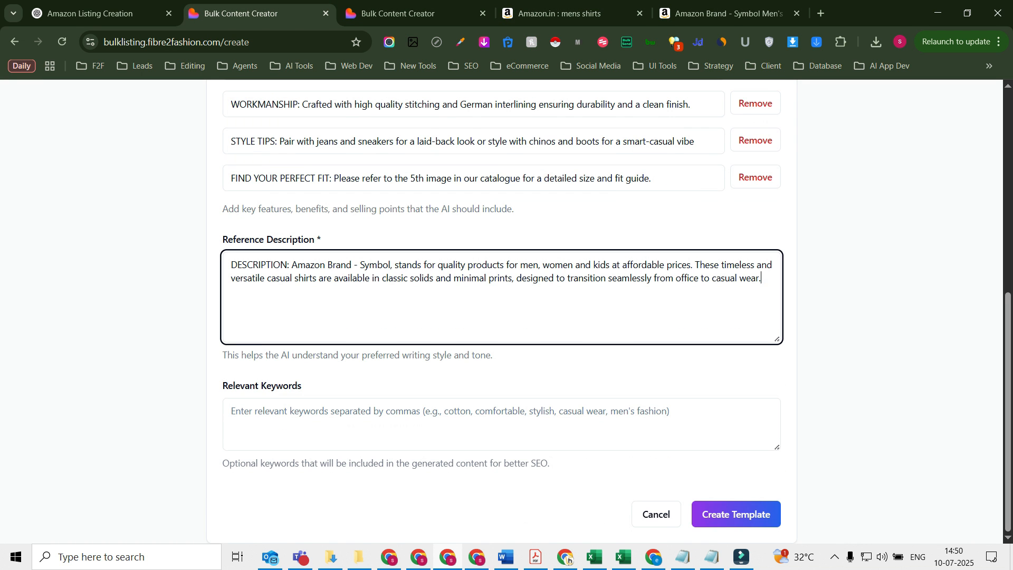
pyautogui.click(453, 424)
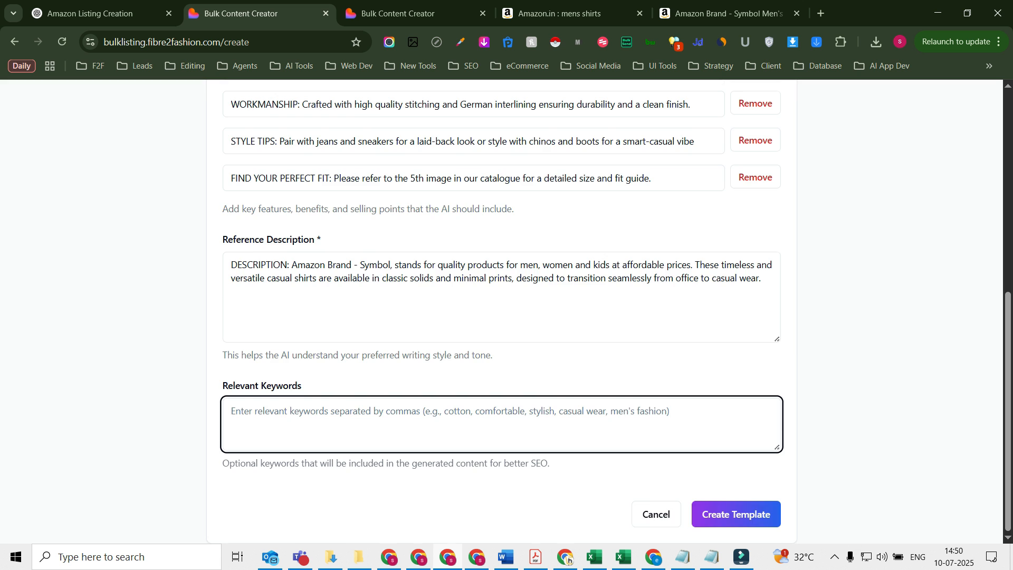
pyautogui.scroll(3)
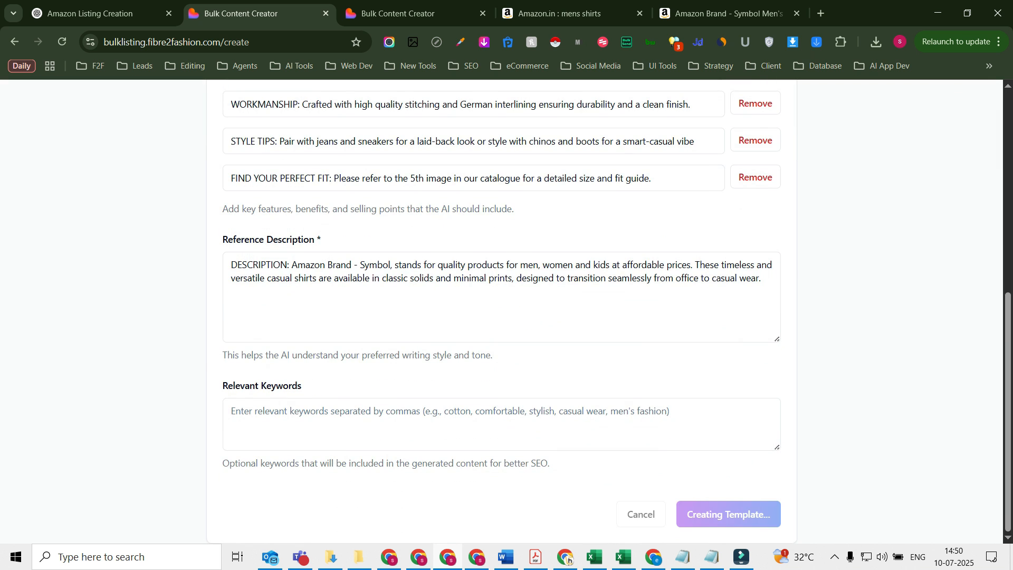
# Save the Men's Wear Pants template and choose Use Templates on its card
pyautogui.click(727, 515)
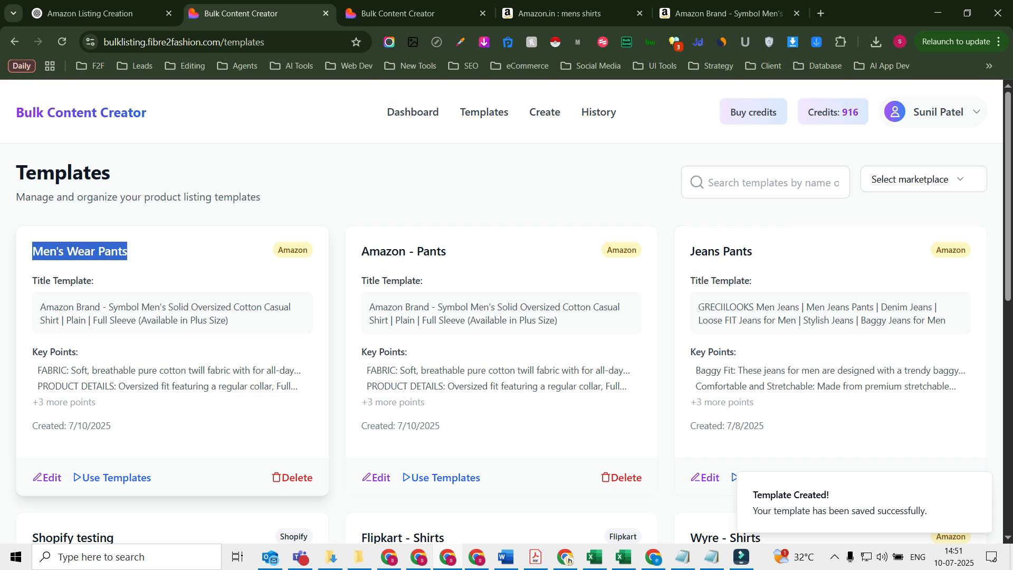
pyautogui.click(116, 478)
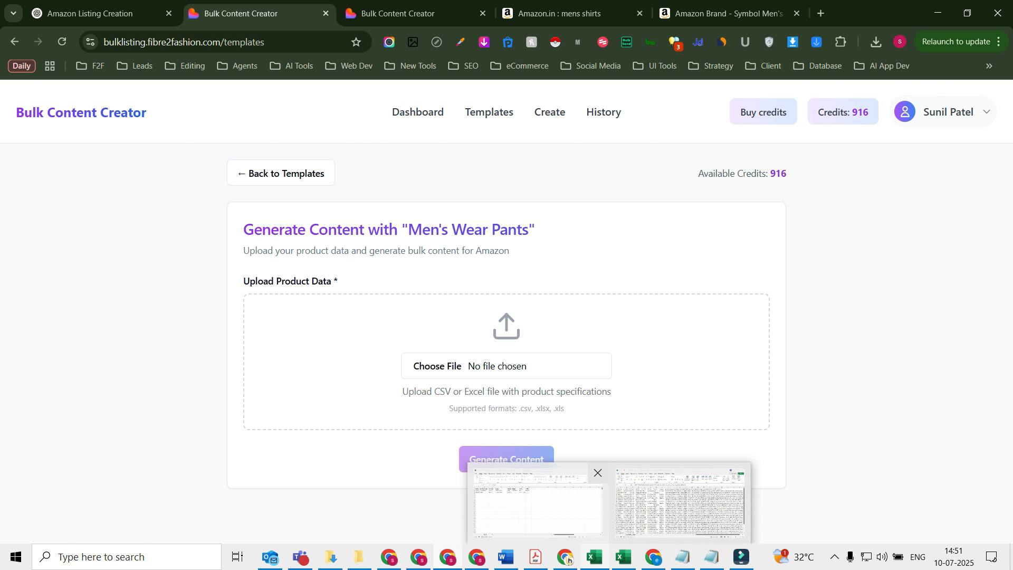
pyautogui.click(535, 505)
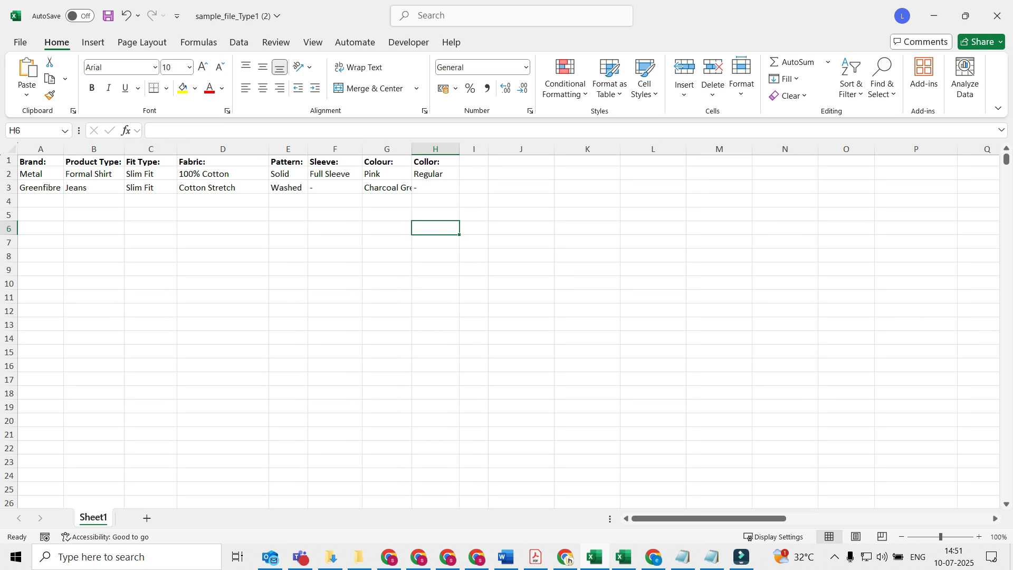
pyautogui.moveTo(40, 160); pyautogui.dragTo(223, 161)
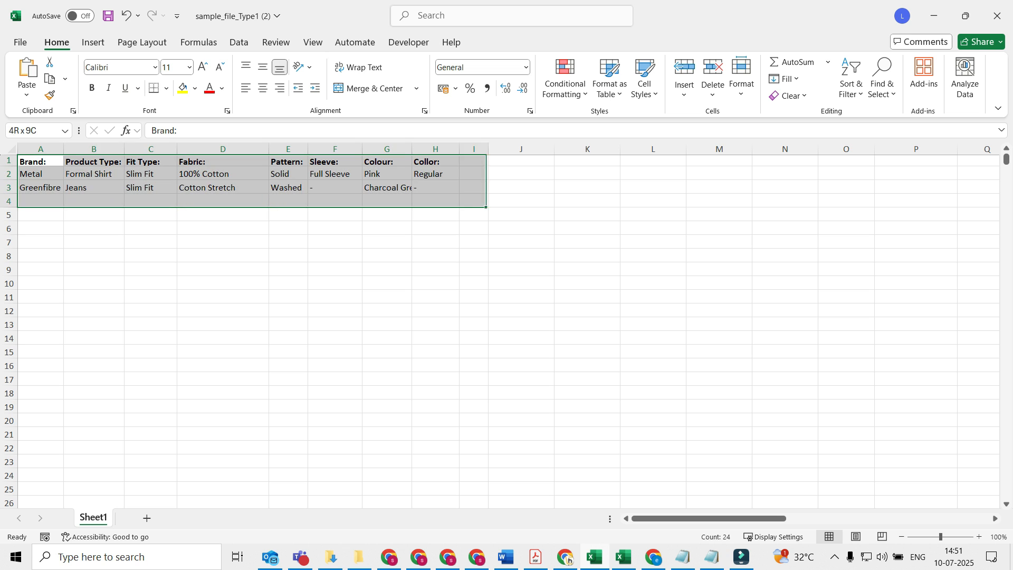
pyautogui.click(335, 215)
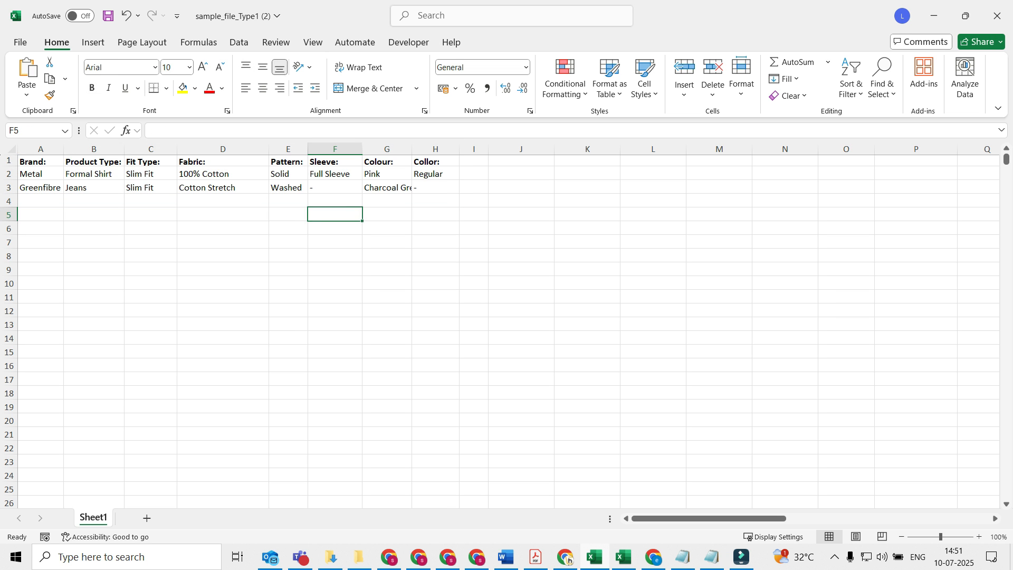
pyautogui.click(473, 199)
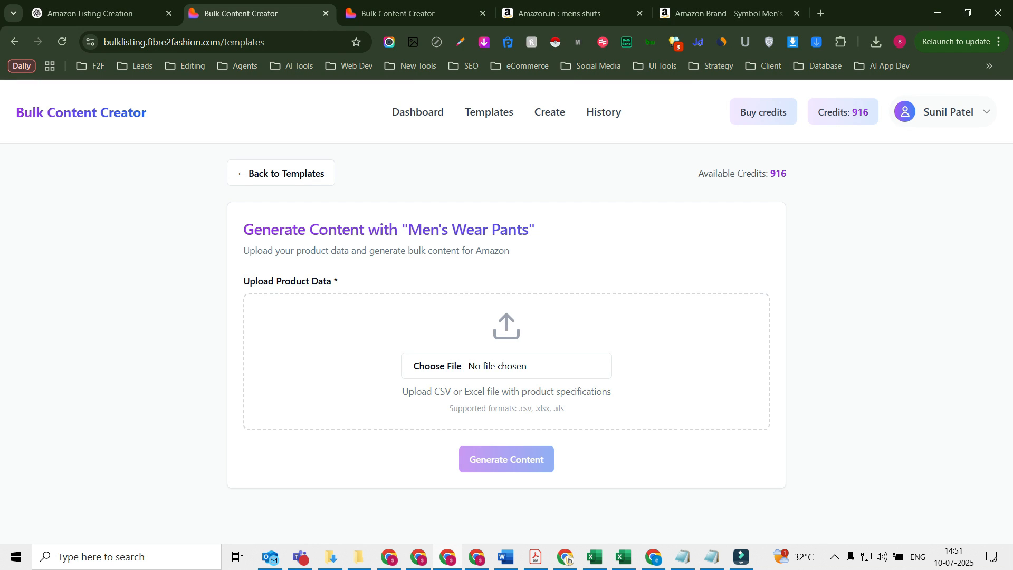
# Upload sample_file_Type1 (2).xlsx, generate content for 2 products and download the Excel file
pyautogui.click(437, 366)
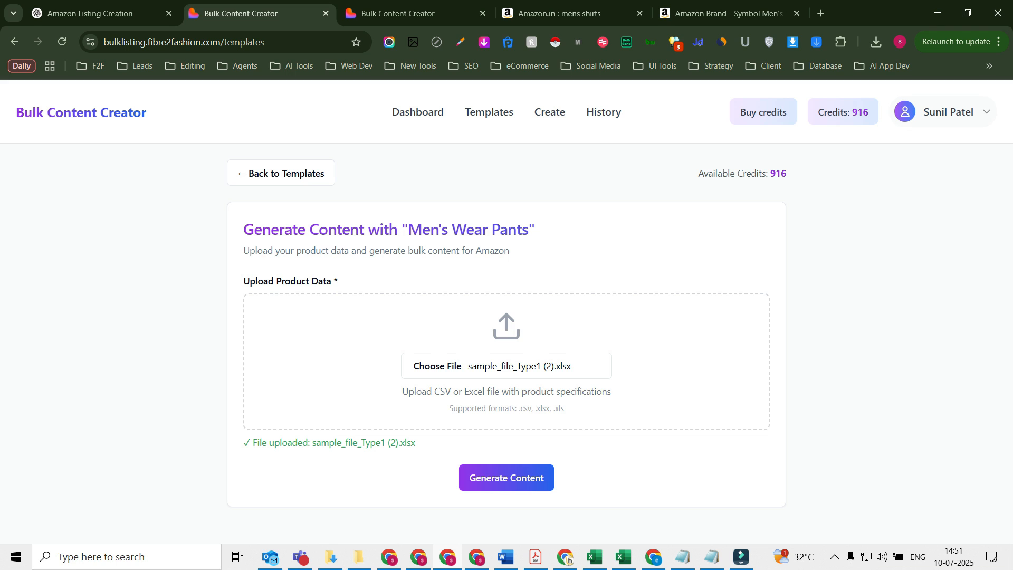
pyautogui.click(505, 477)
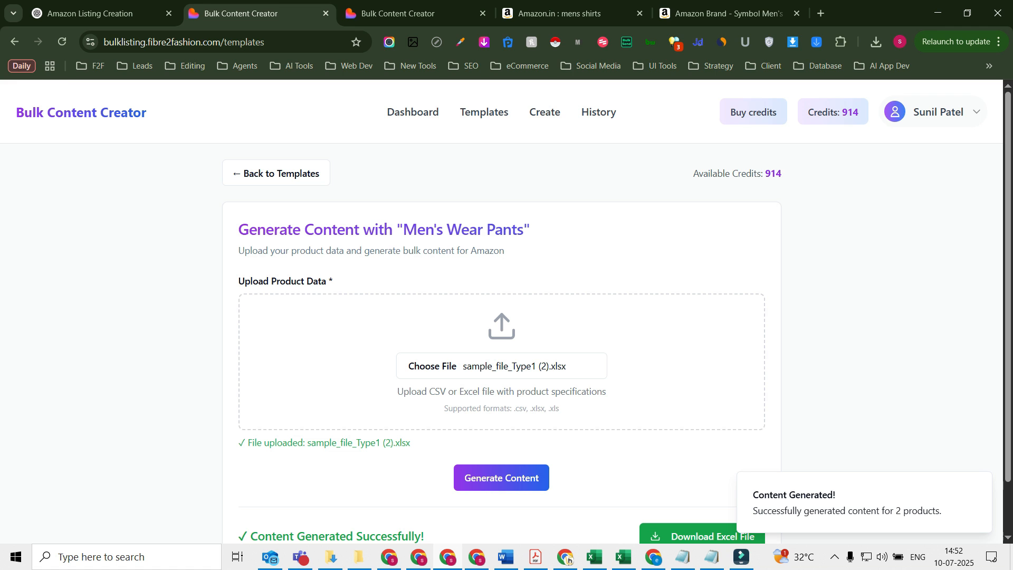
pyautogui.scroll(-3)
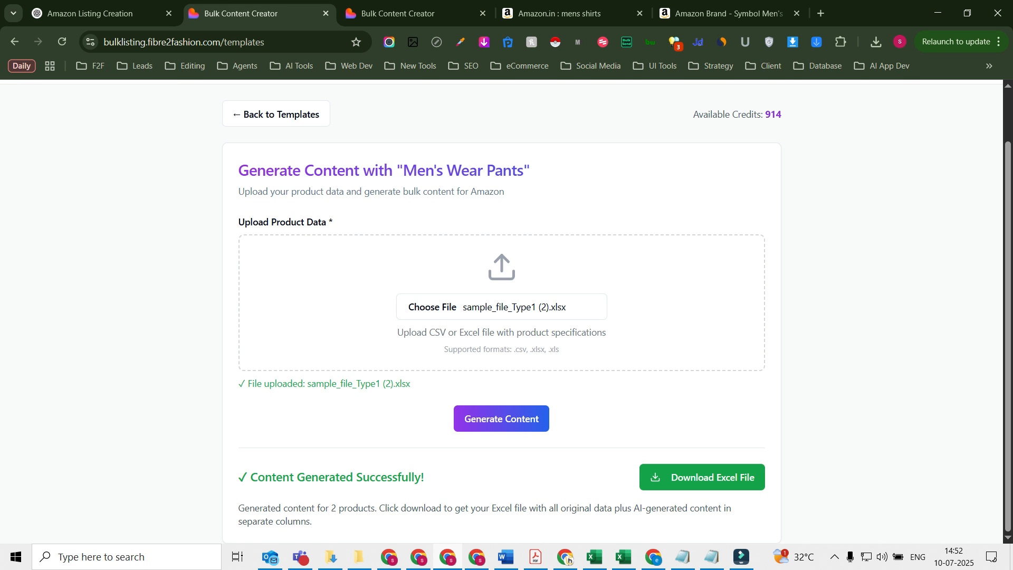
pyautogui.click(701, 477)
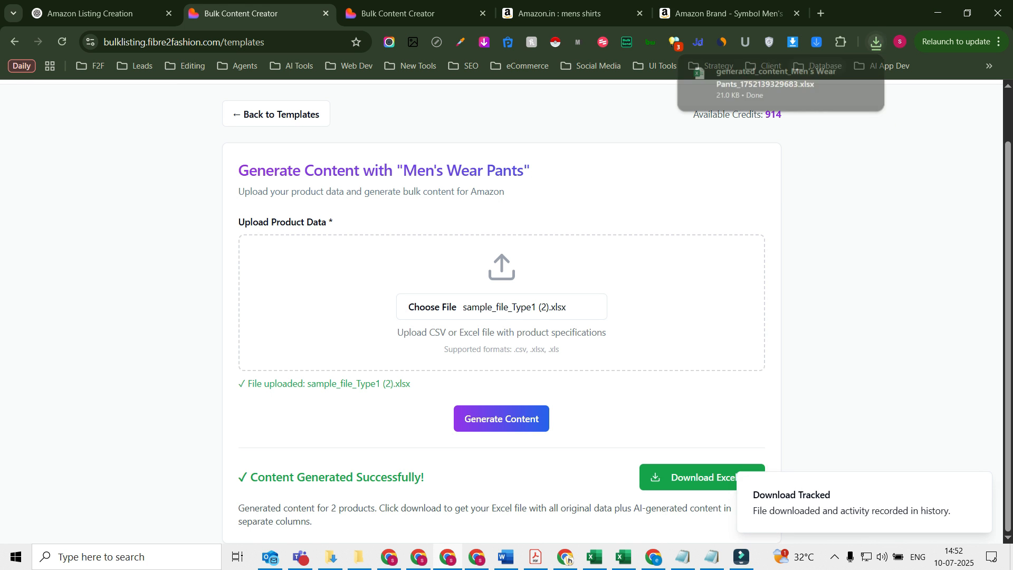
pyautogui.scroll(3)
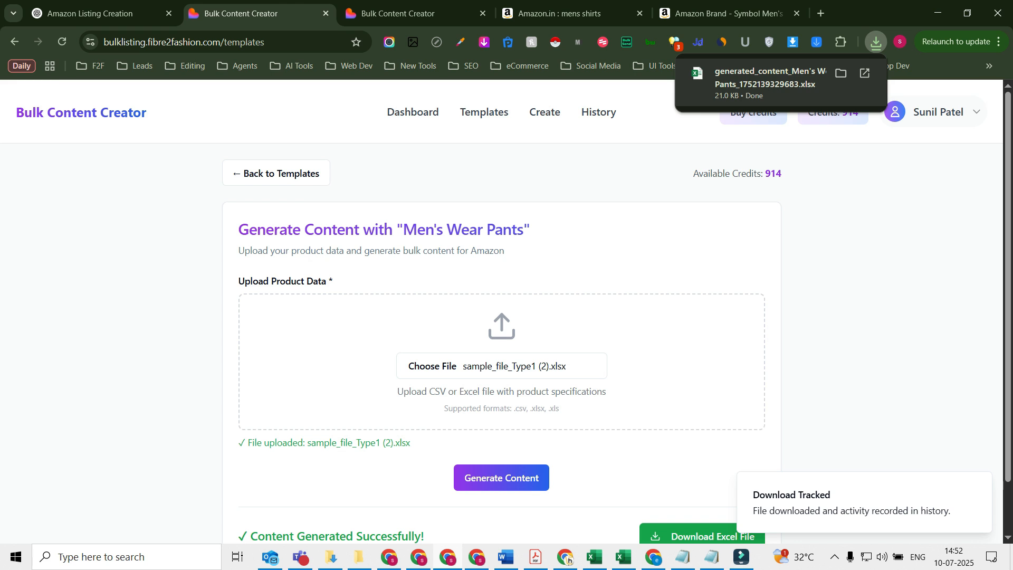
pyautogui.scroll(-3)
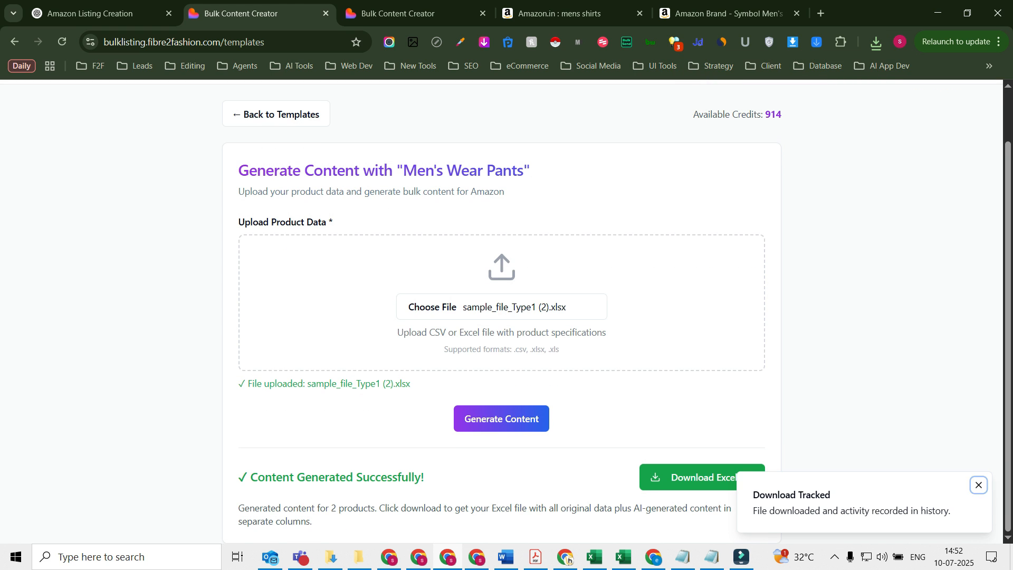
# Enable editing on the downloaded workbook and view the generated titles and Metal shirt description
pyautogui.click(977, 485)
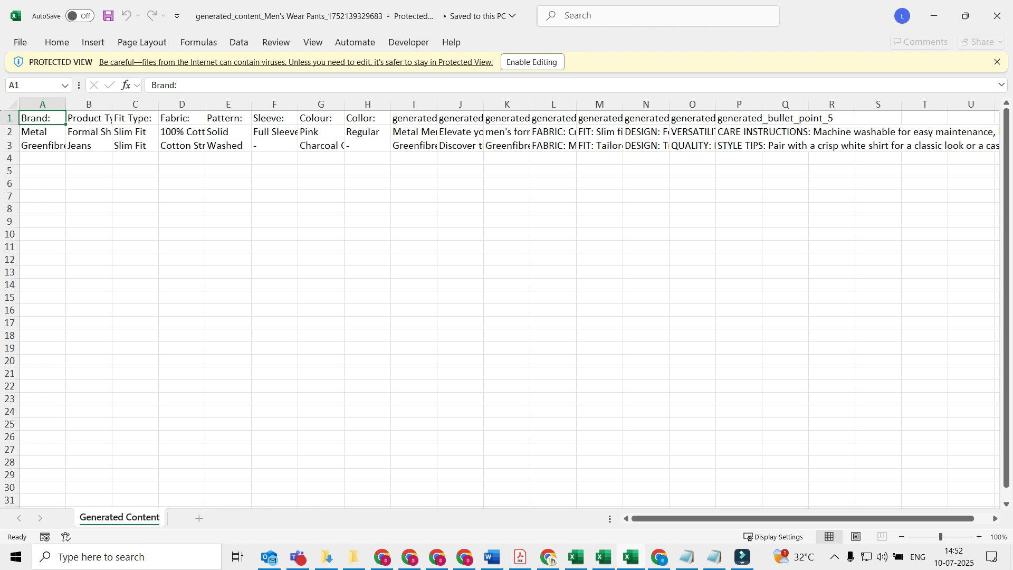
pyautogui.click(530, 61)
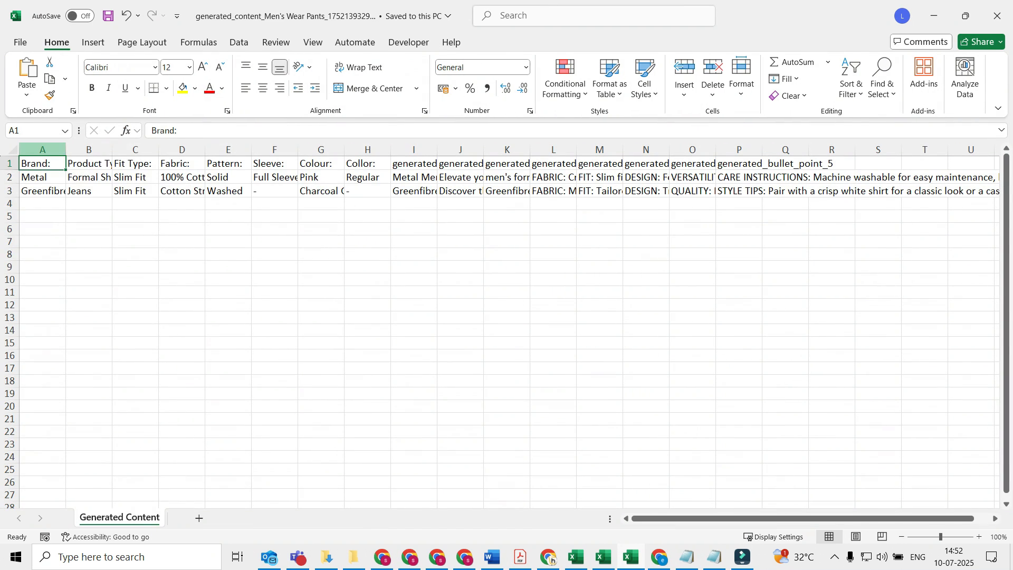
pyautogui.click(367, 149)
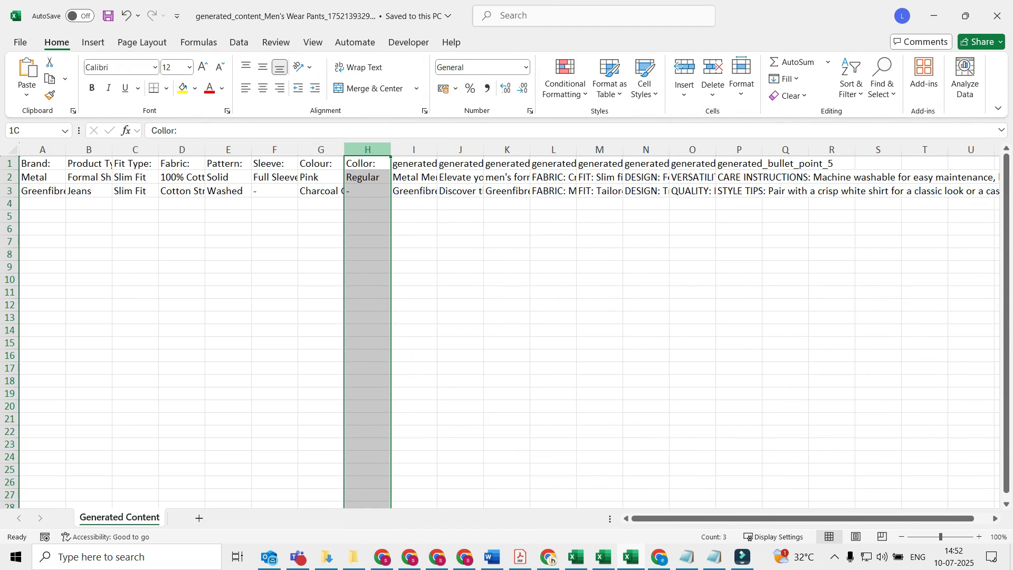
pyautogui.click(460, 215)
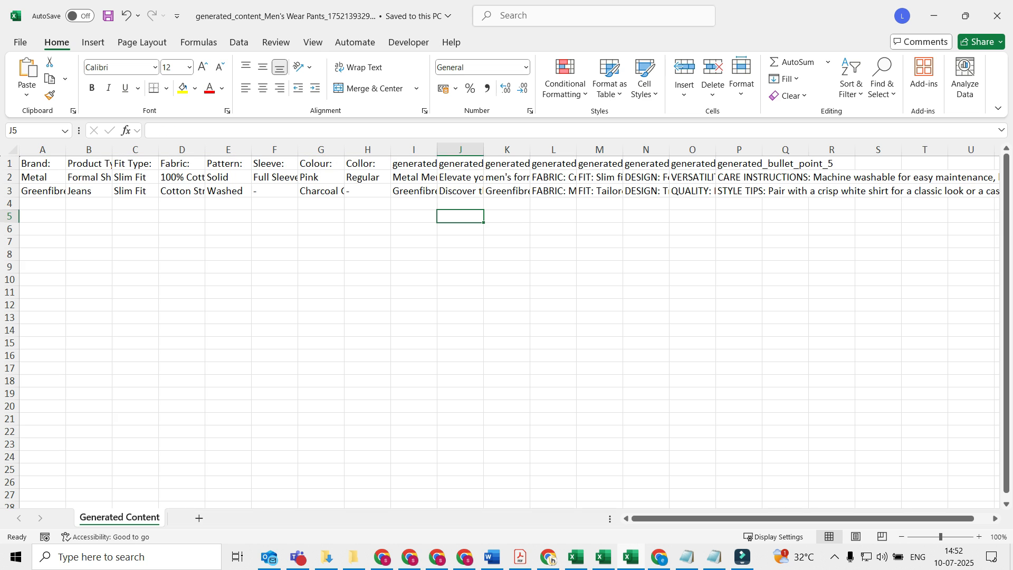
pyautogui.click(414, 177)
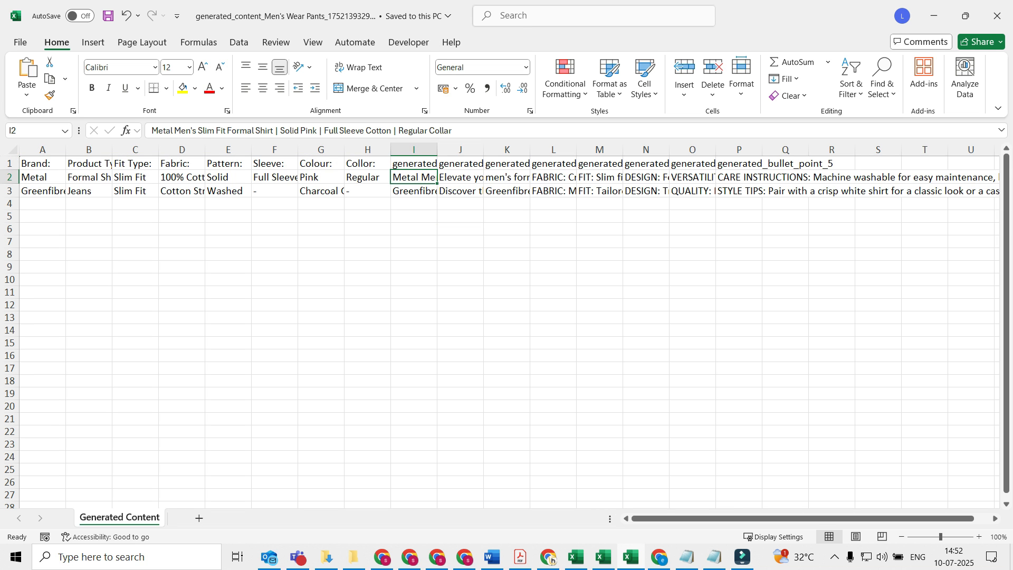
pyautogui.click(414, 191)
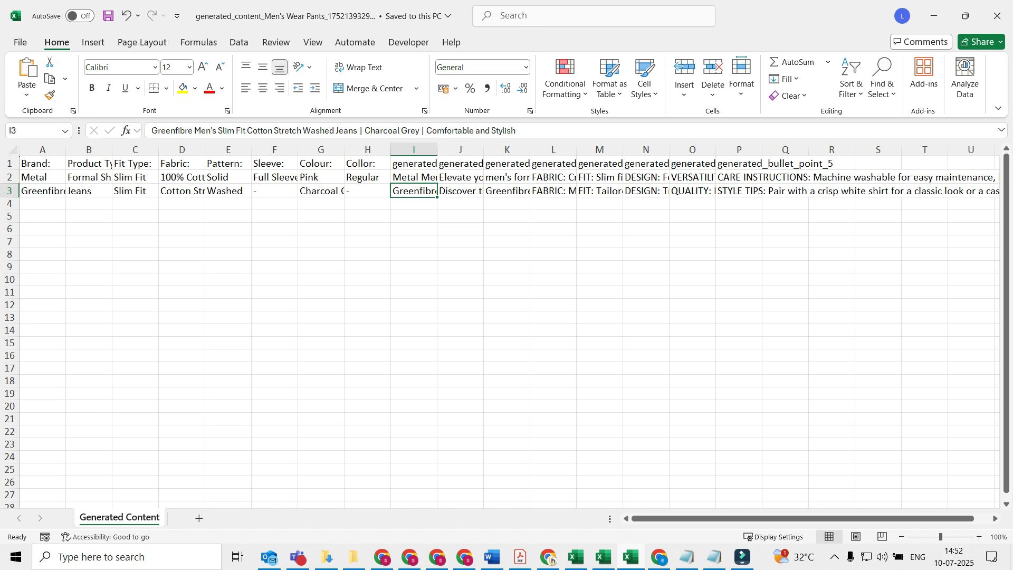
pyautogui.doubleClick(460, 177)
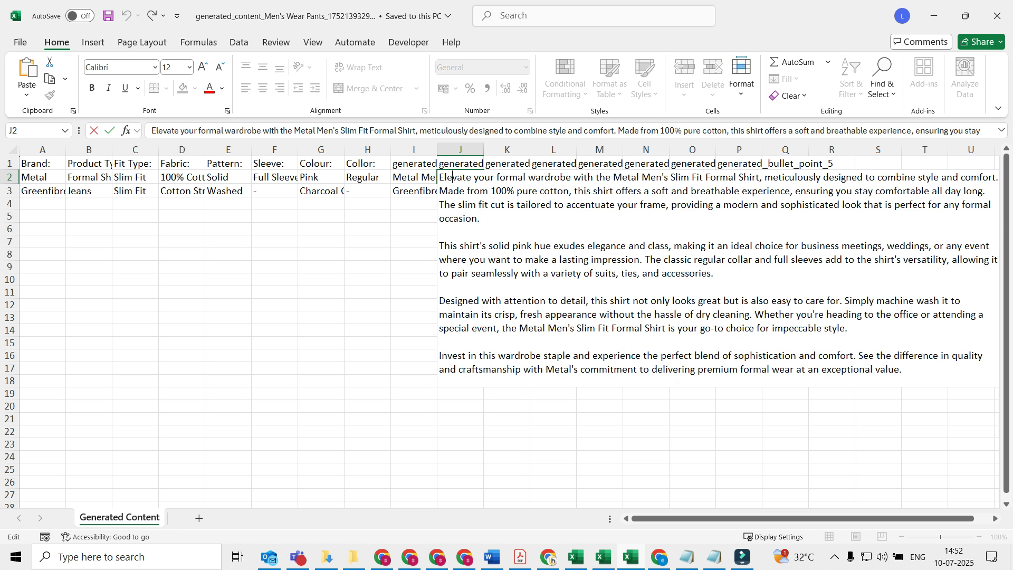
# Inspect the Metal shirt's generated keywords and bullet points, then close the workbook
pyautogui.click(506, 177)
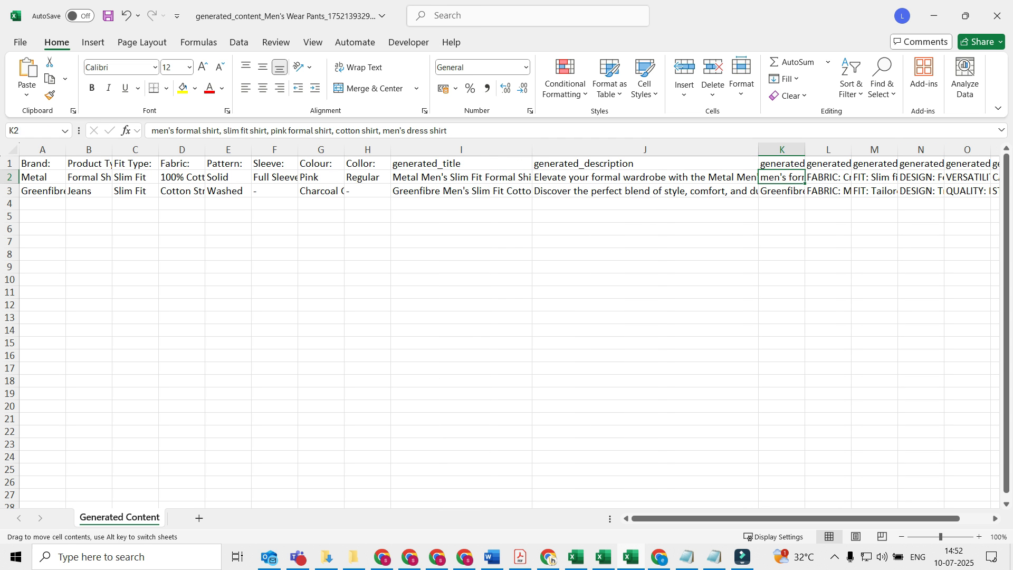
pyautogui.click(968, 177)
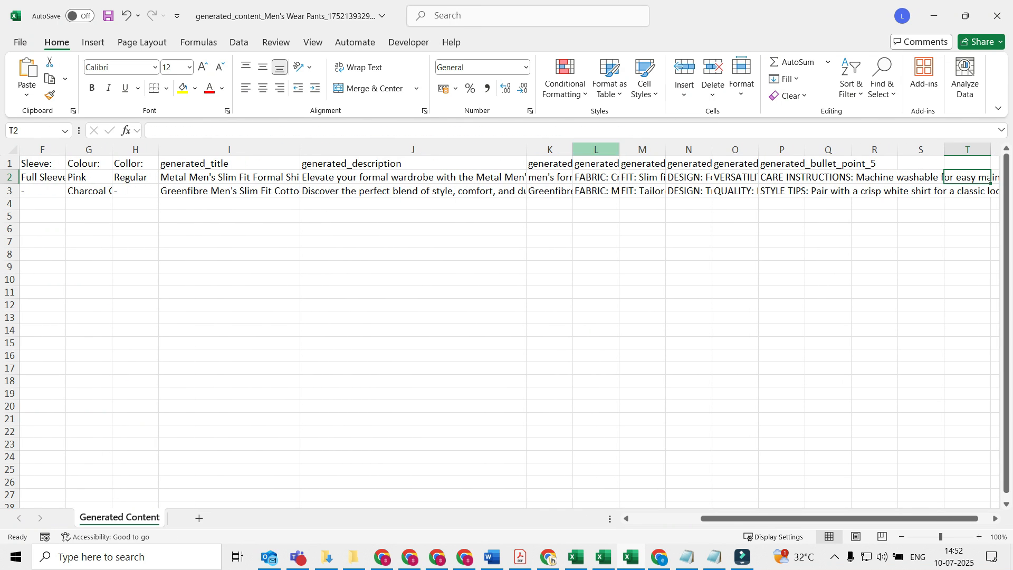
pyautogui.click(590, 177)
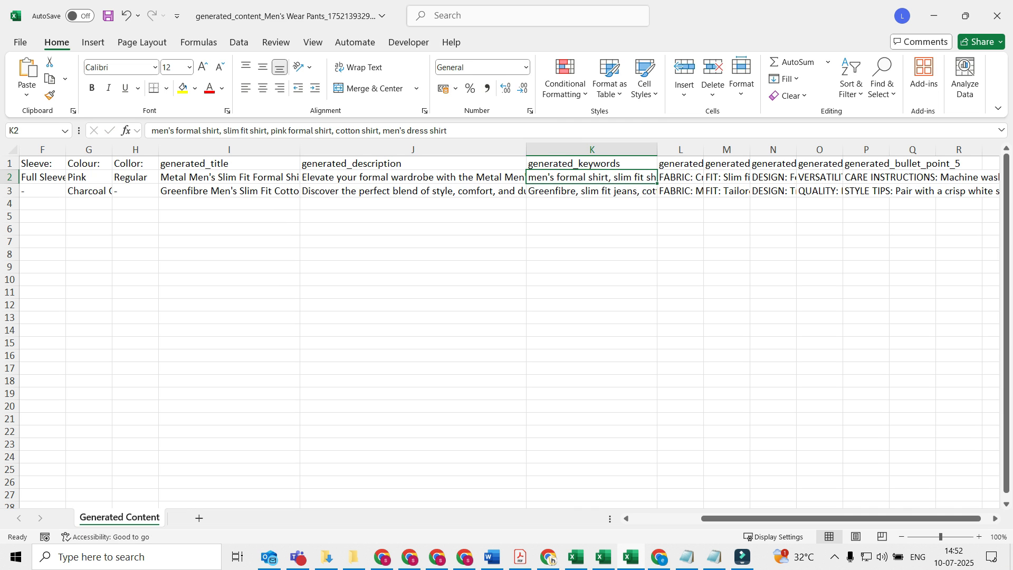
pyautogui.click(680, 178)
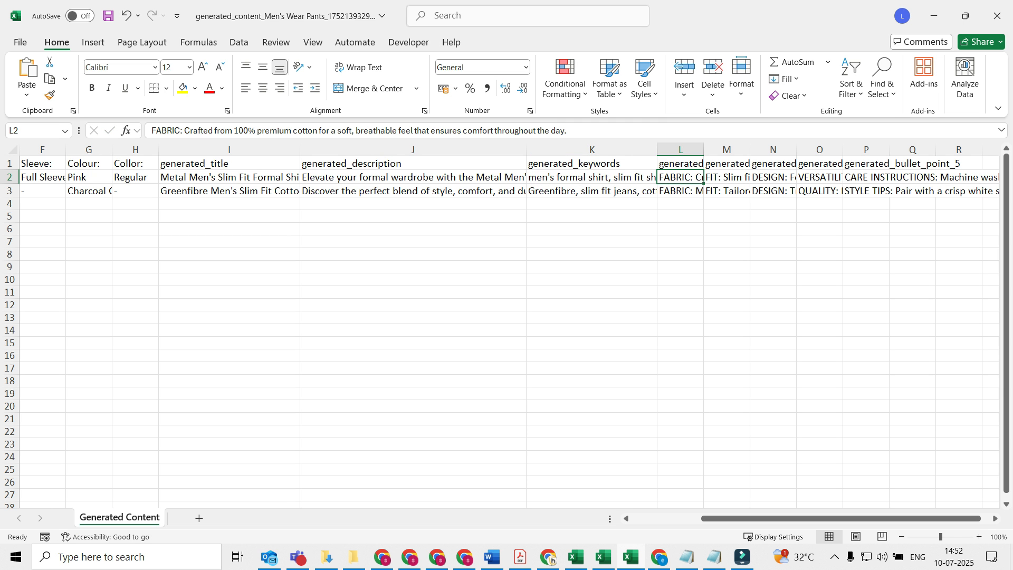
pyautogui.click(229, 164)
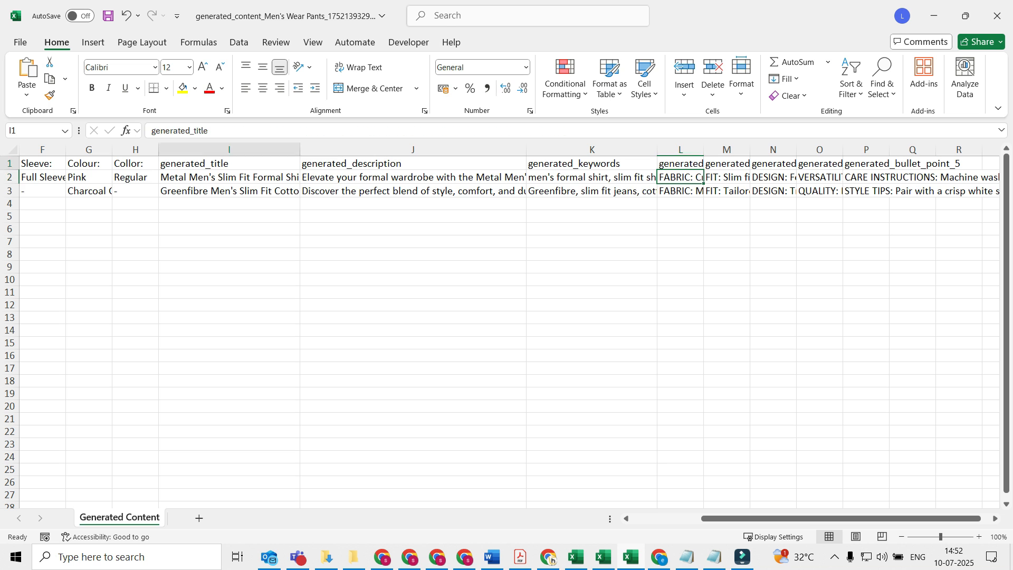
pyautogui.click(413, 216)
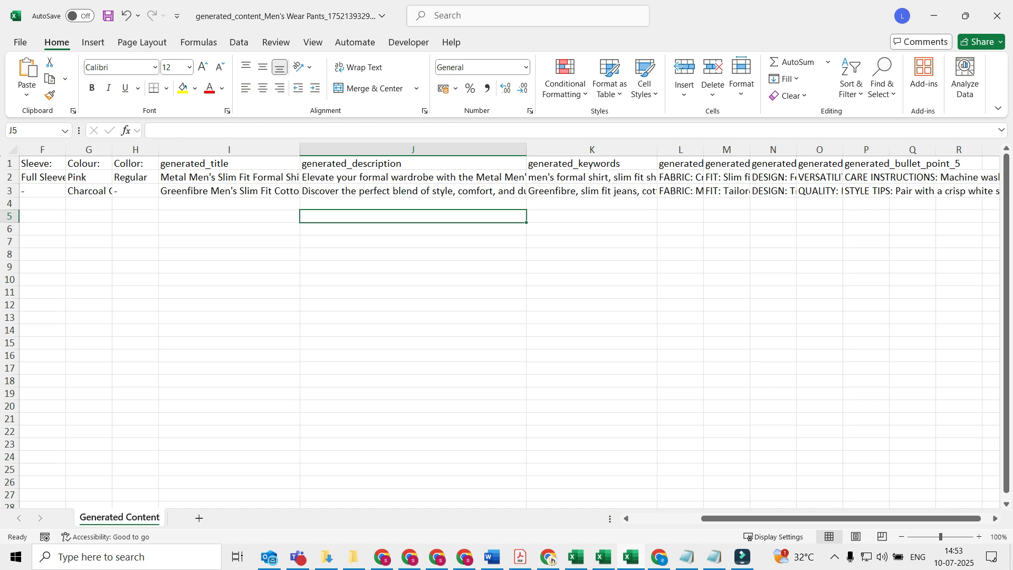
pyautogui.click(997, 15)
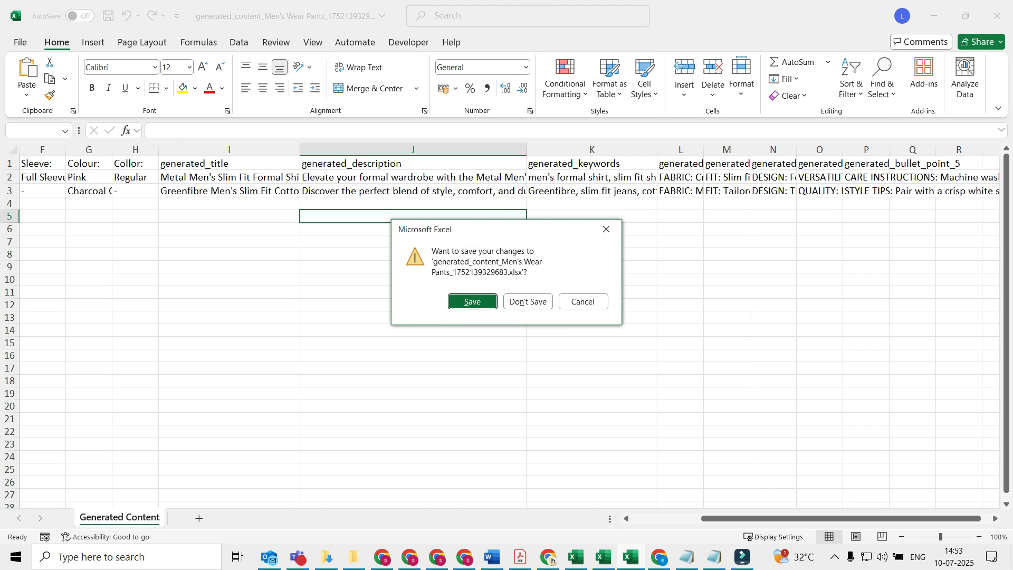
# Discard the workbook changes, start and abandon a new template, returning to the templates list
pyautogui.click(527, 301)
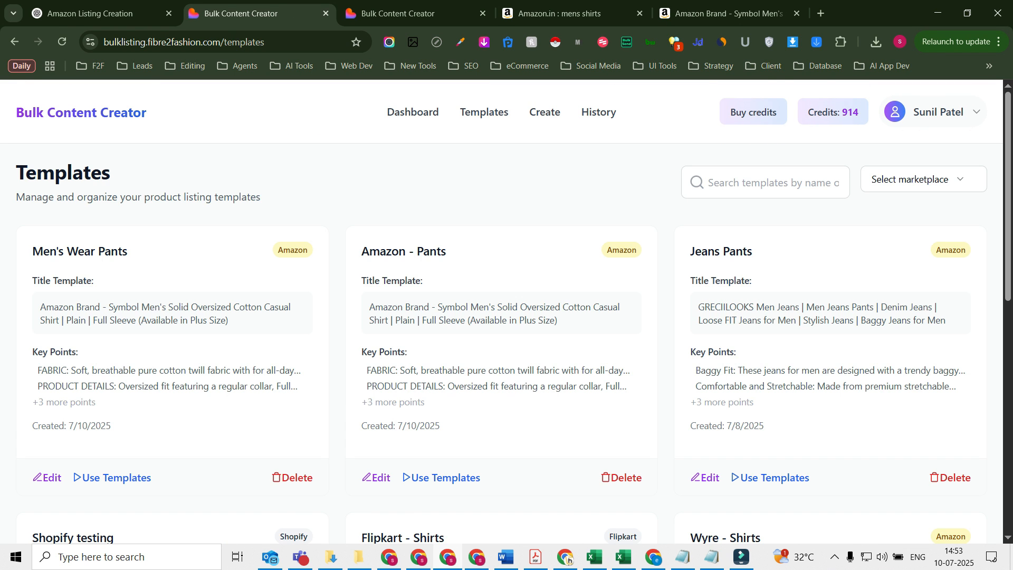
pyautogui.click(544, 112)
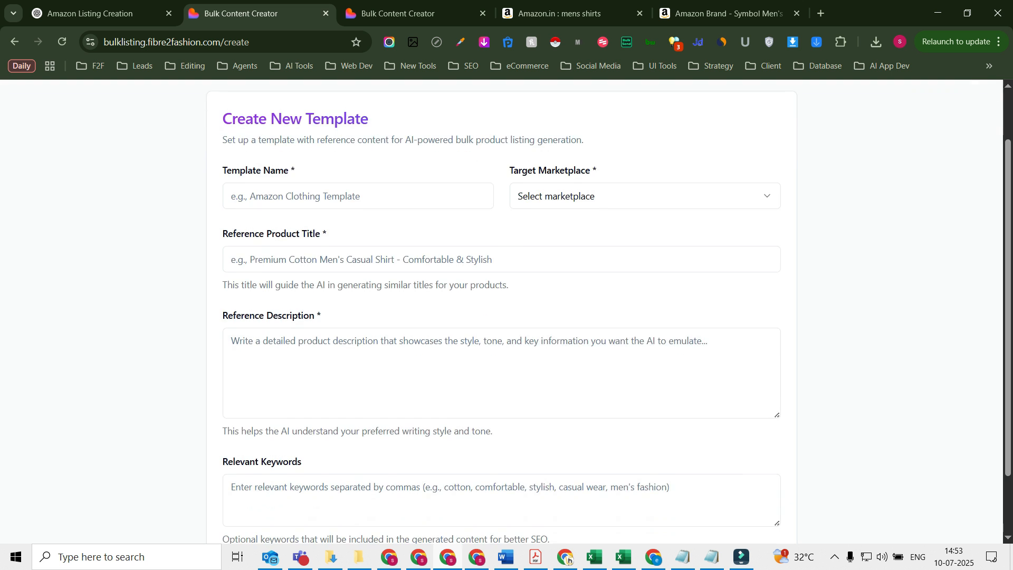
pyautogui.click(643, 261)
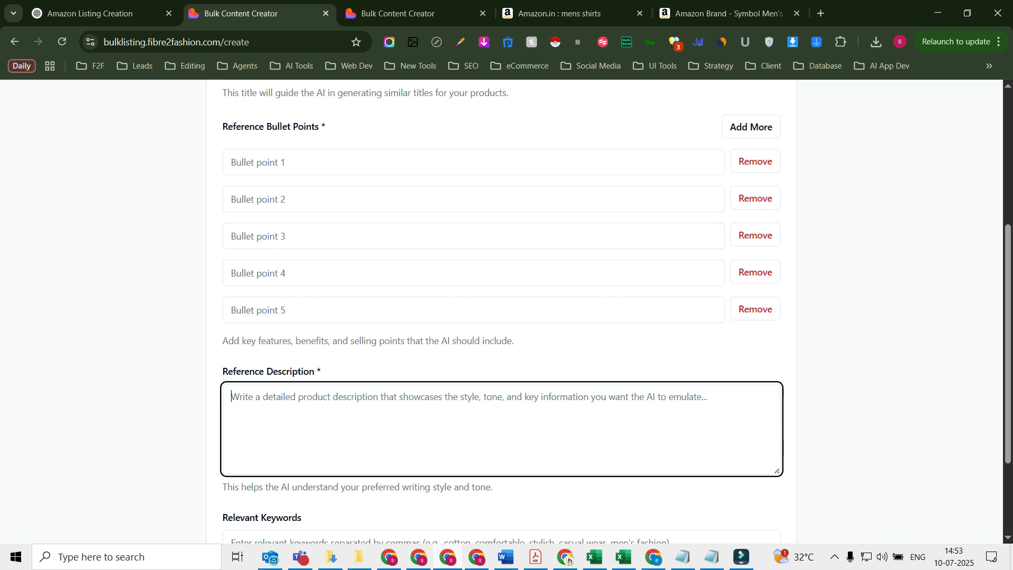
pyautogui.scroll(3)
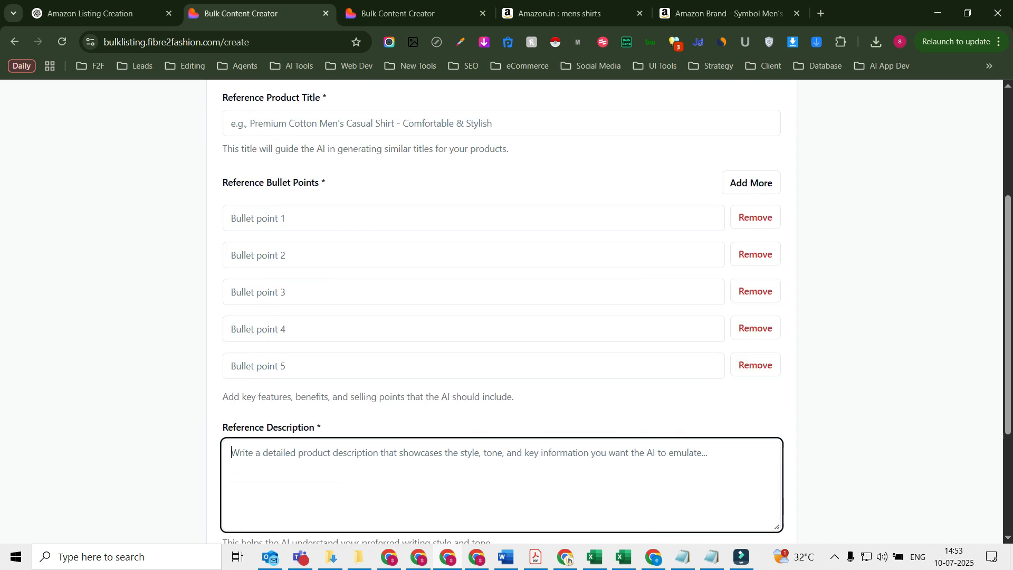
pyautogui.scroll(3)
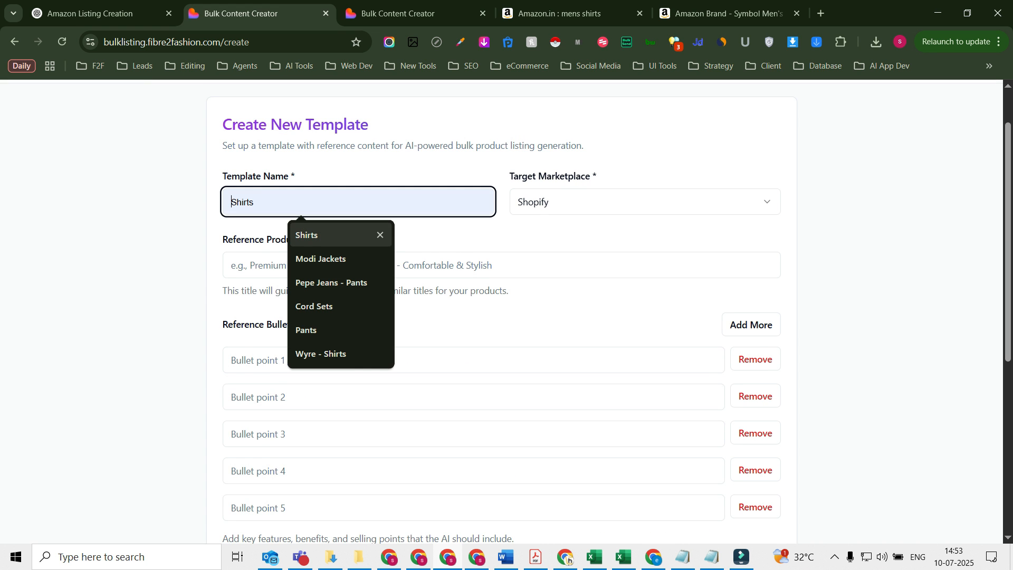
pyautogui.click(489, 112)
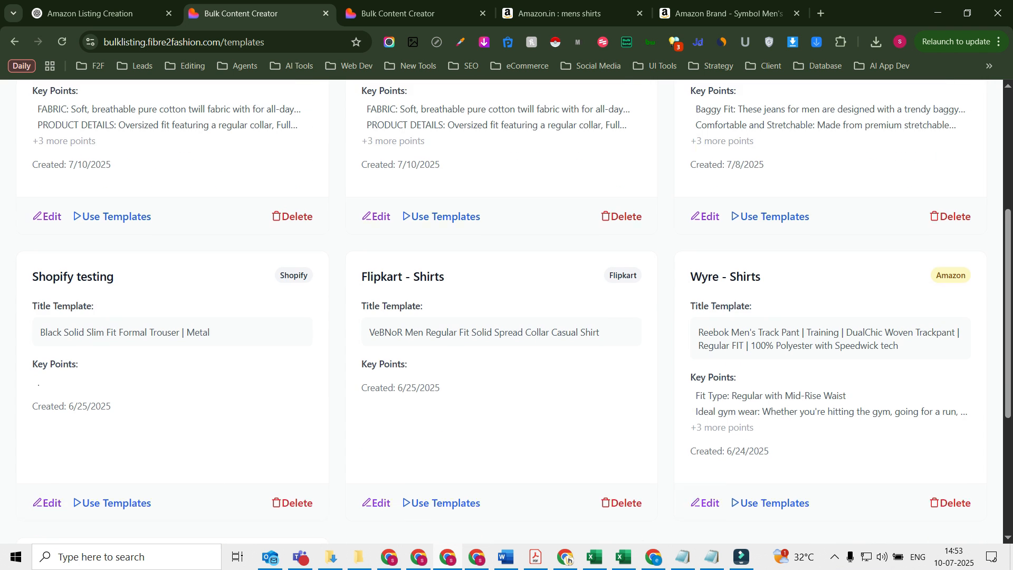
pyautogui.click(116, 502)
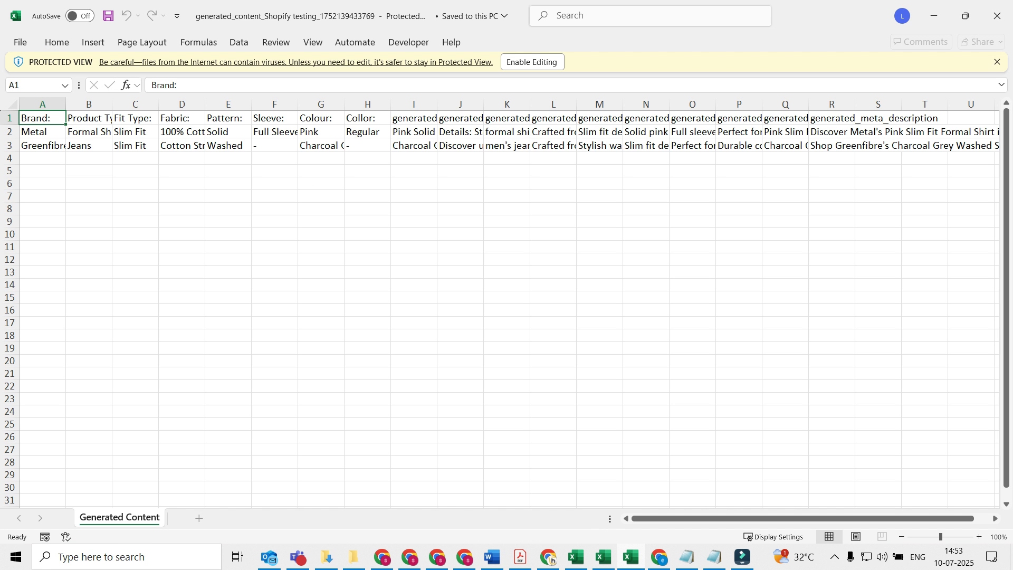
# Enable editing and read the Metal shirt's generated meta title and meta description in cells R2 and S2
pyautogui.click(531, 61)
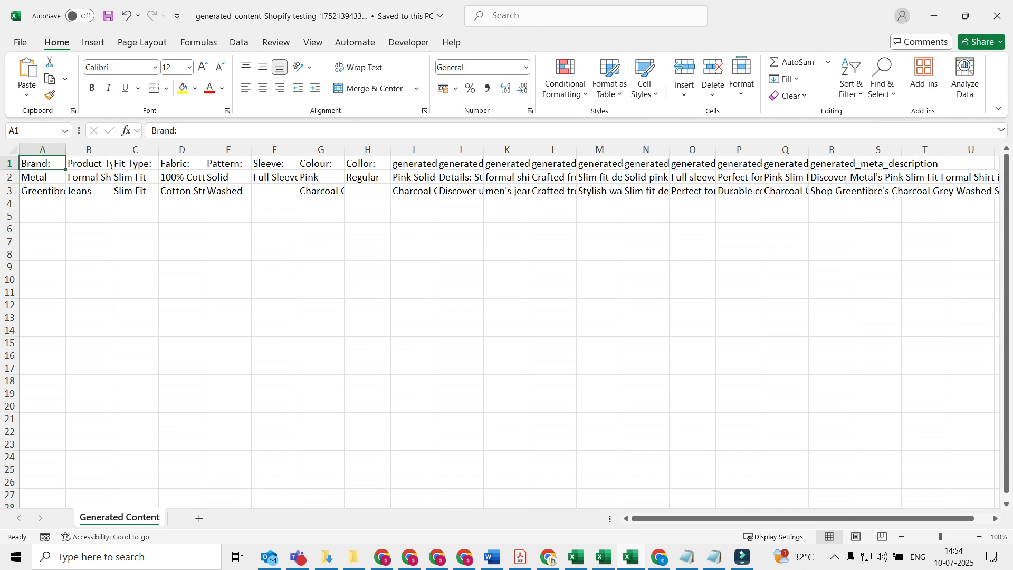
pyautogui.click(460, 162)
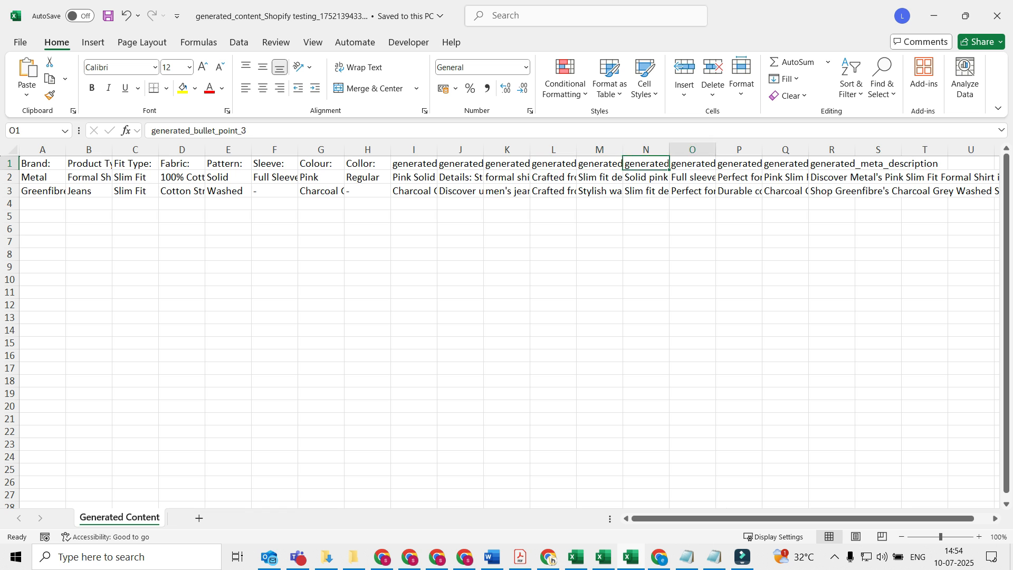
pyautogui.click(784, 176)
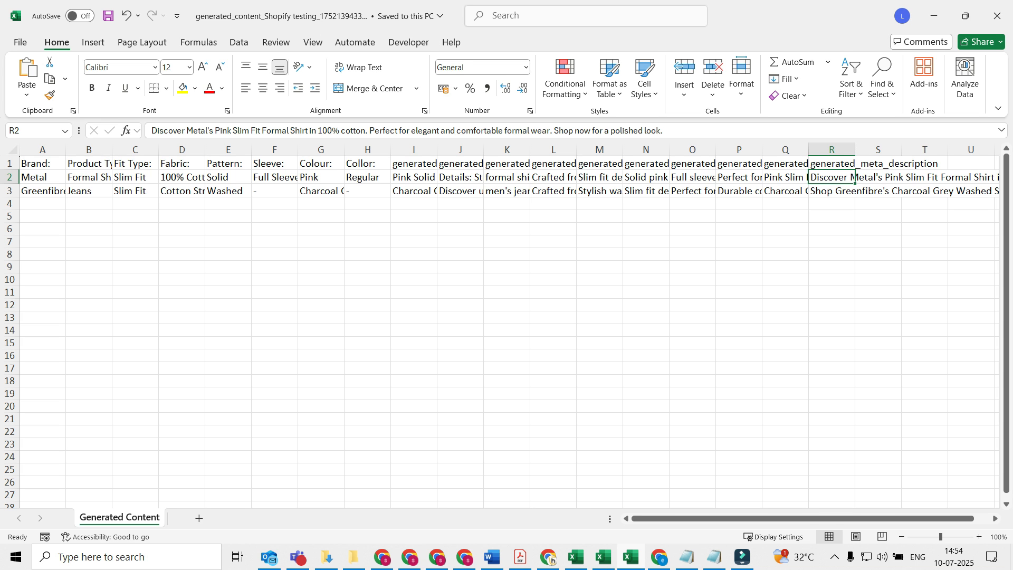
pyautogui.click(876, 178)
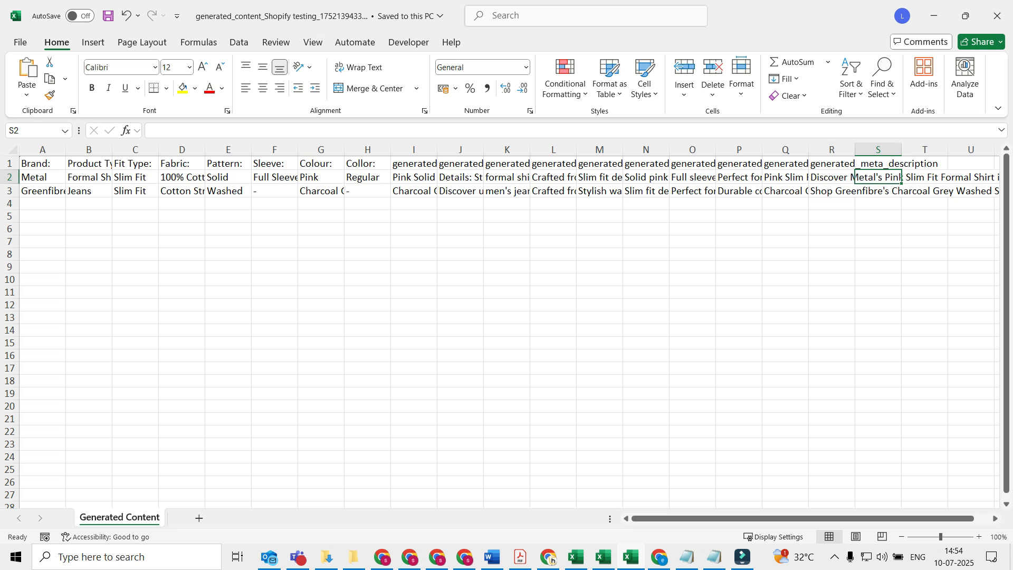
pyautogui.click(832, 177)
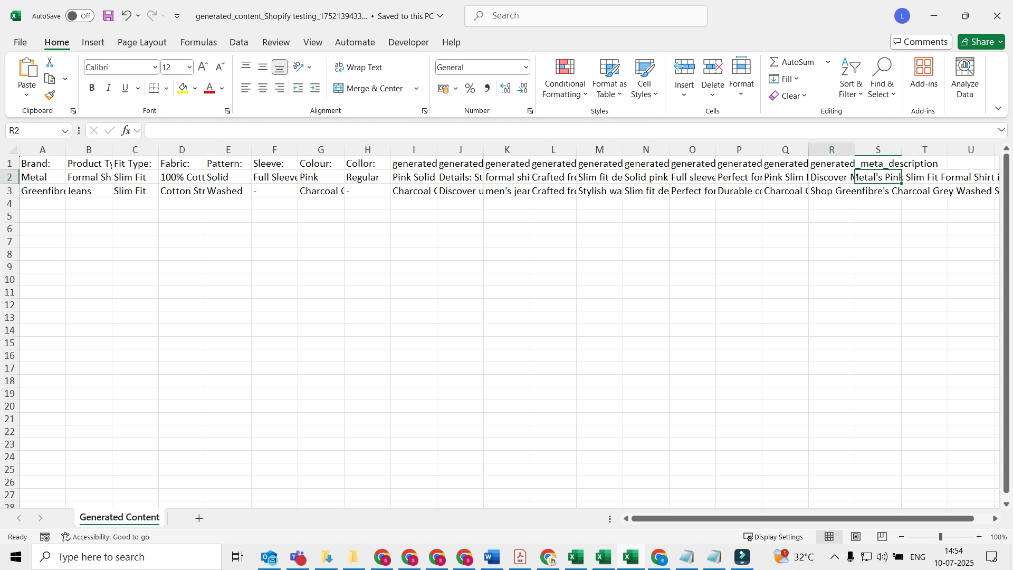
pyautogui.click(830, 177)
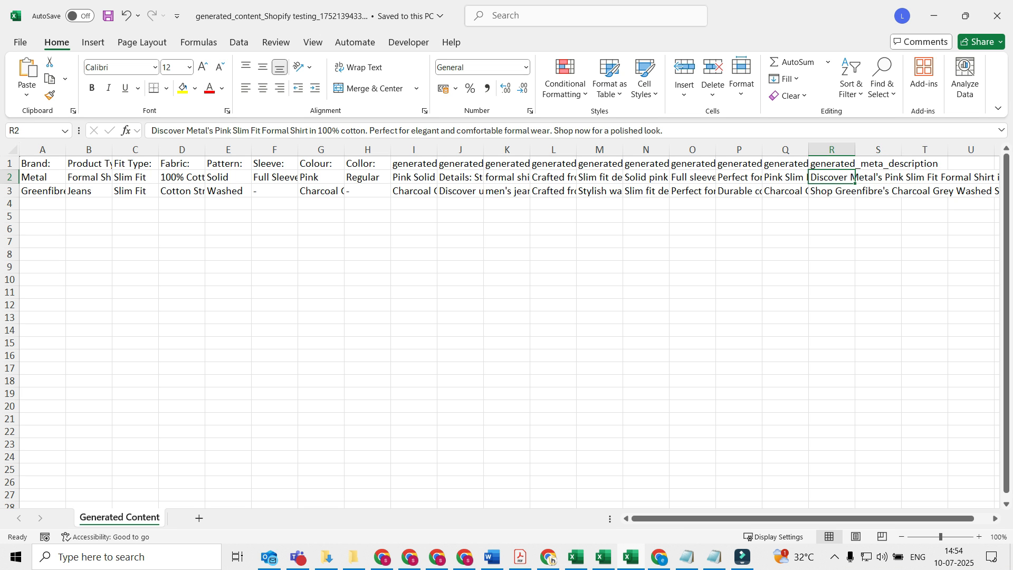
pyautogui.click(877, 177)
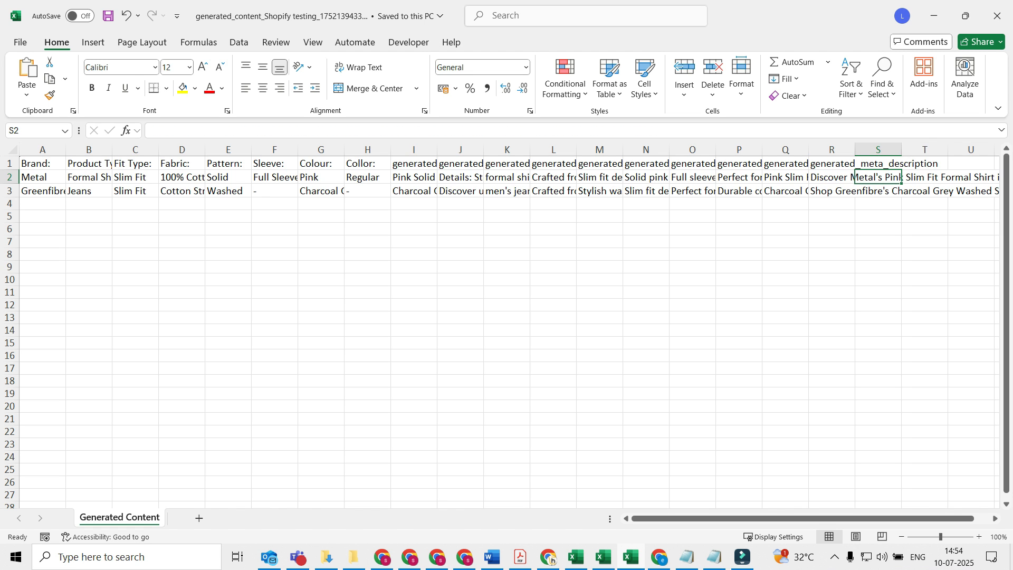
pyautogui.click(832, 177)
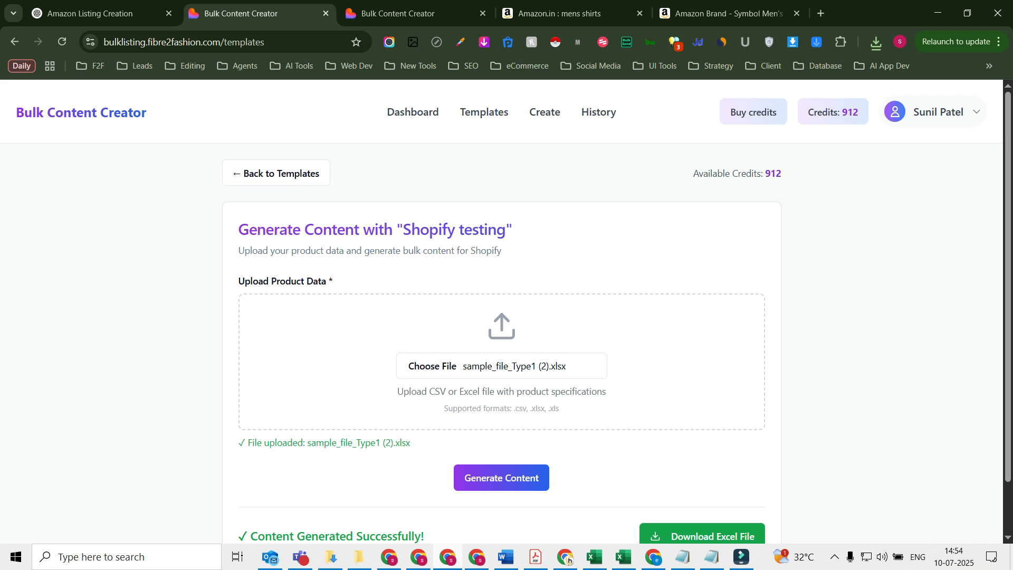
# Return to Templates and view then dismiss the buy-credits contact popup with email and WhatsApp details
pyautogui.scroll(-3)
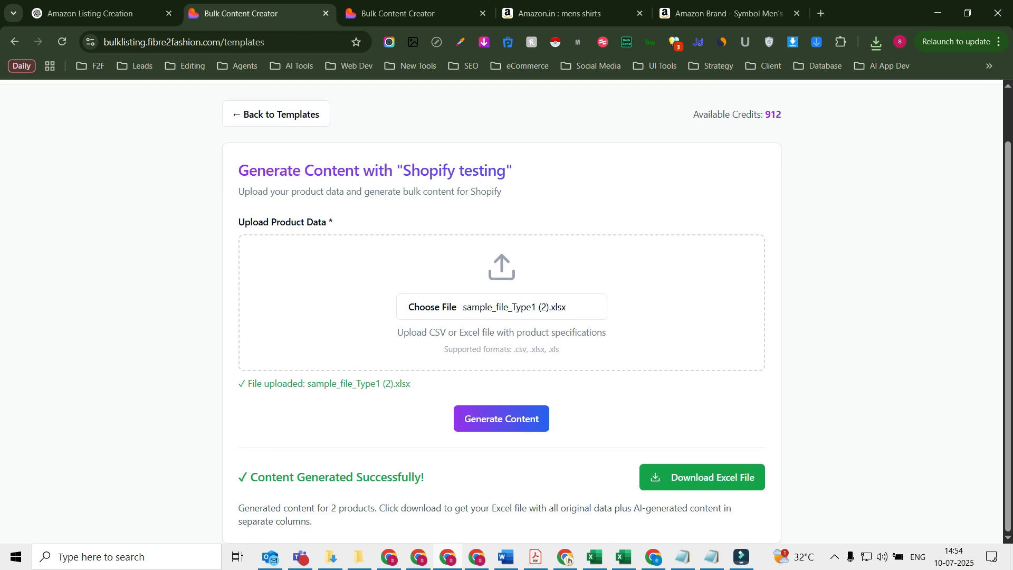
pyautogui.click(275, 114)
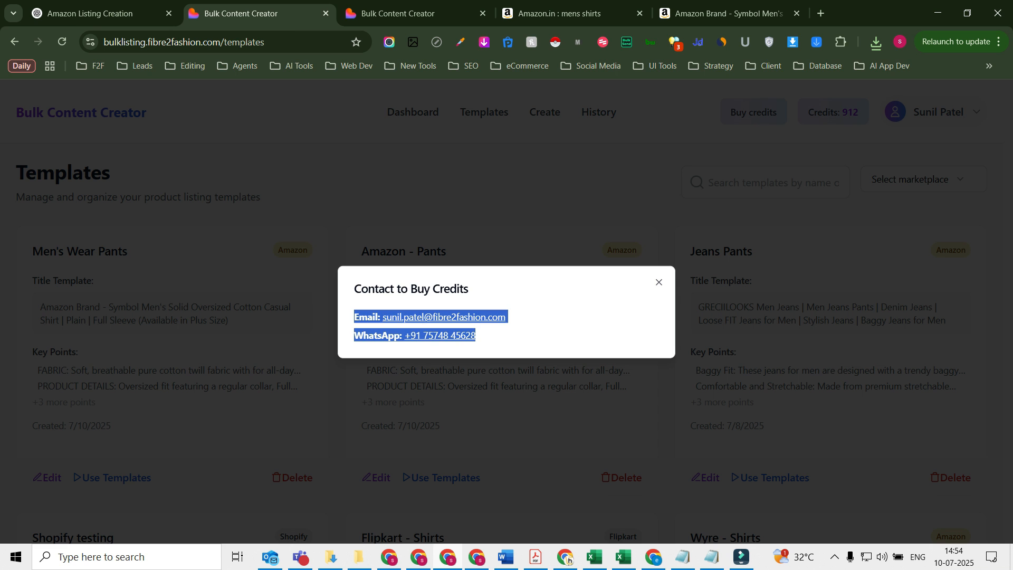
pyautogui.click(658, 283)
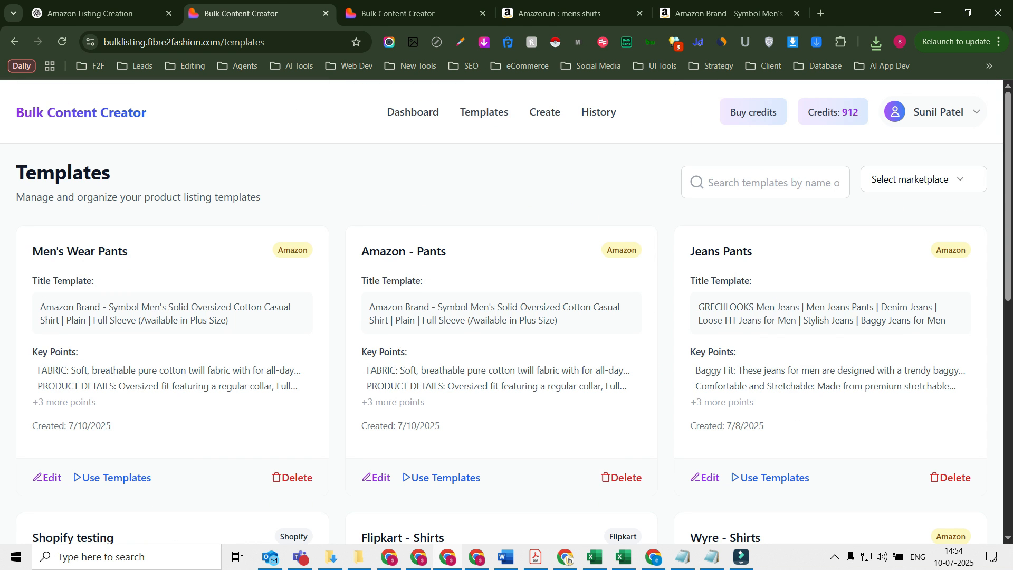
pyautogui.click(751, 112)
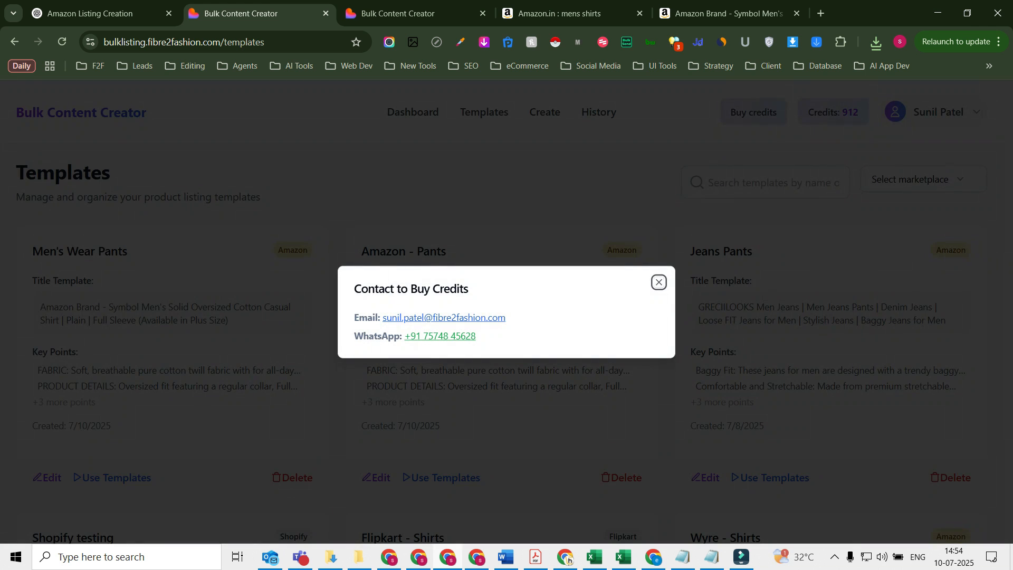
pyautogui.click(659, 283)
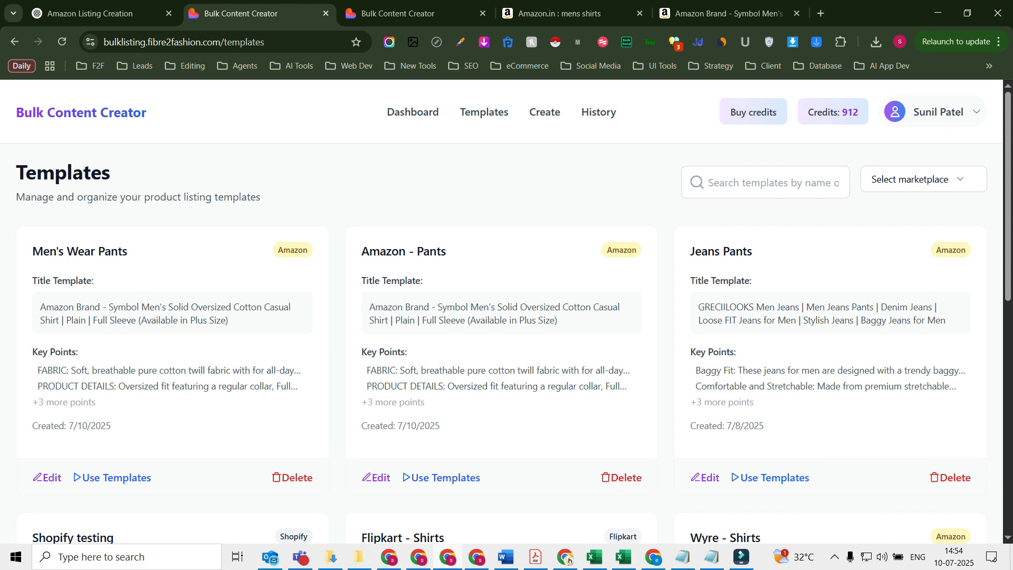
pyautogui.click(752, 111)
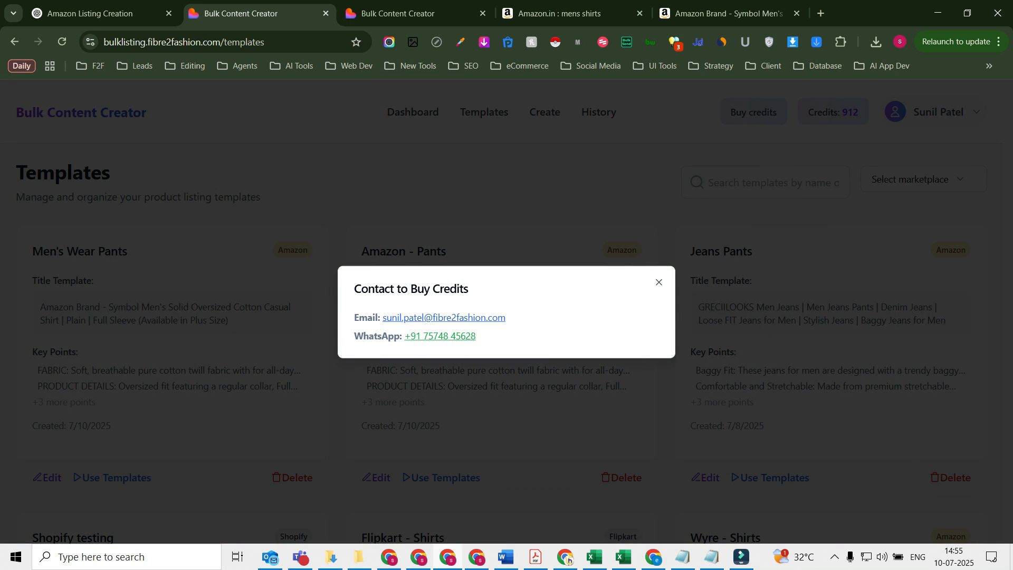
pyautogui.click(658, 283)
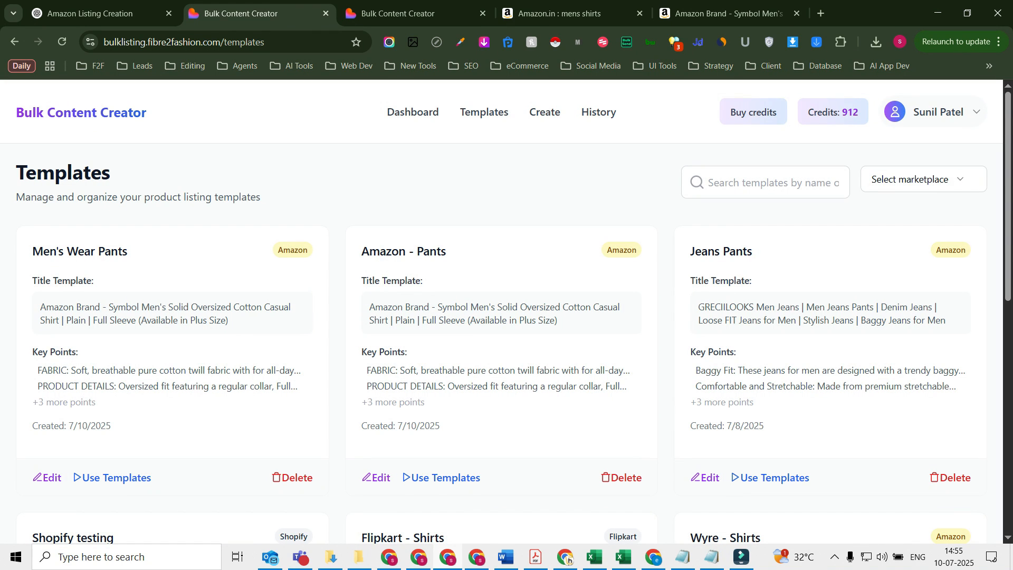
pyautogui.scroll(-3)
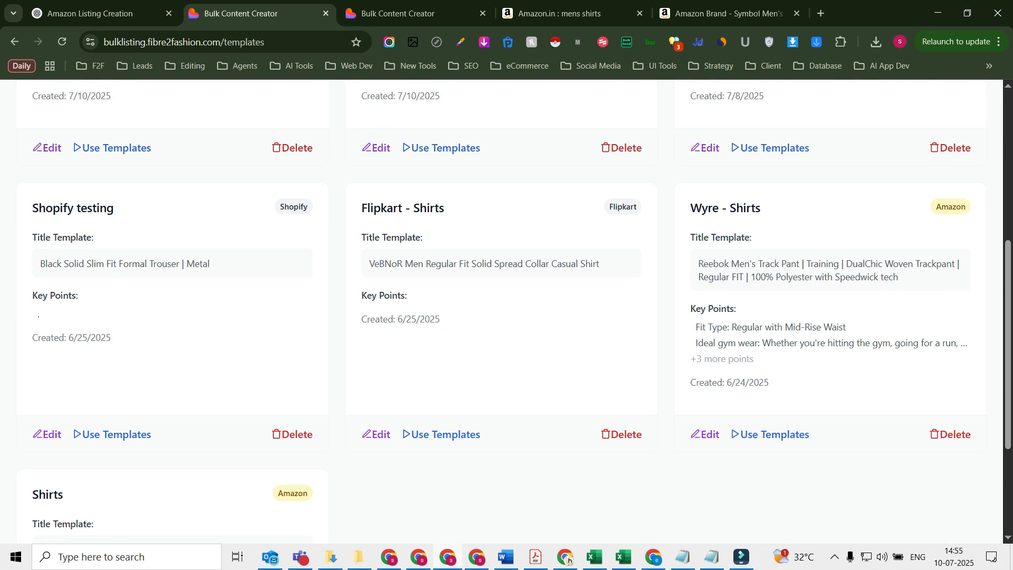
pyautogui.scroll(3)
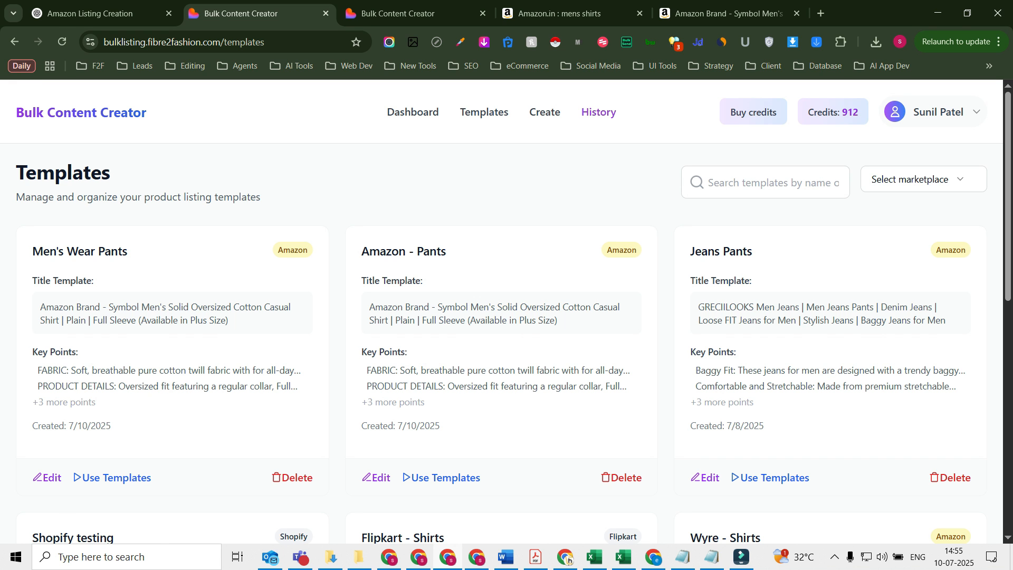
# Review the History page showing Shopify_testing_download.xlsx from Jul 10, 2025 with 2 items, completed
pyautogui.click(597, 112)
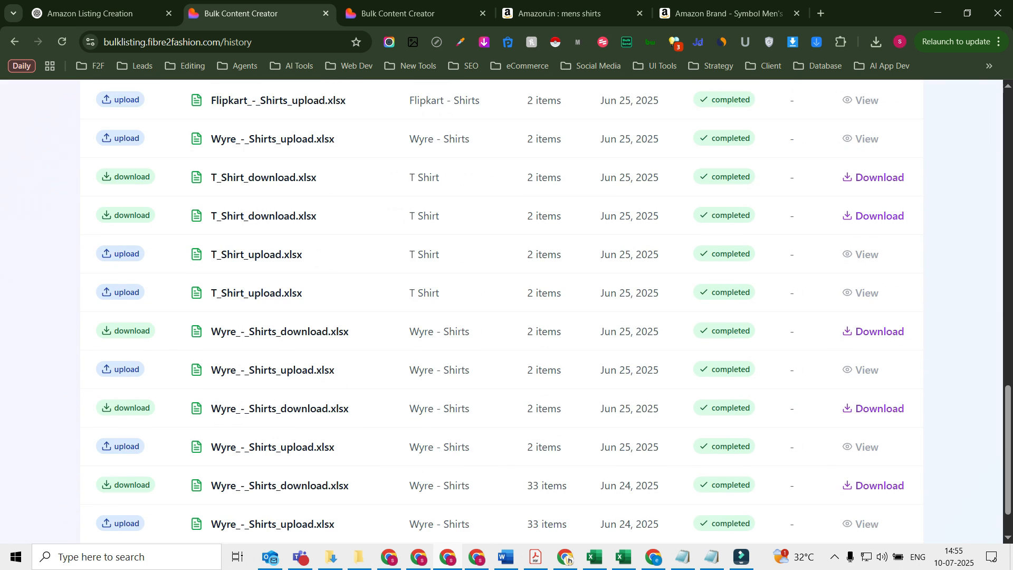
pyautogui.scroll(-3)
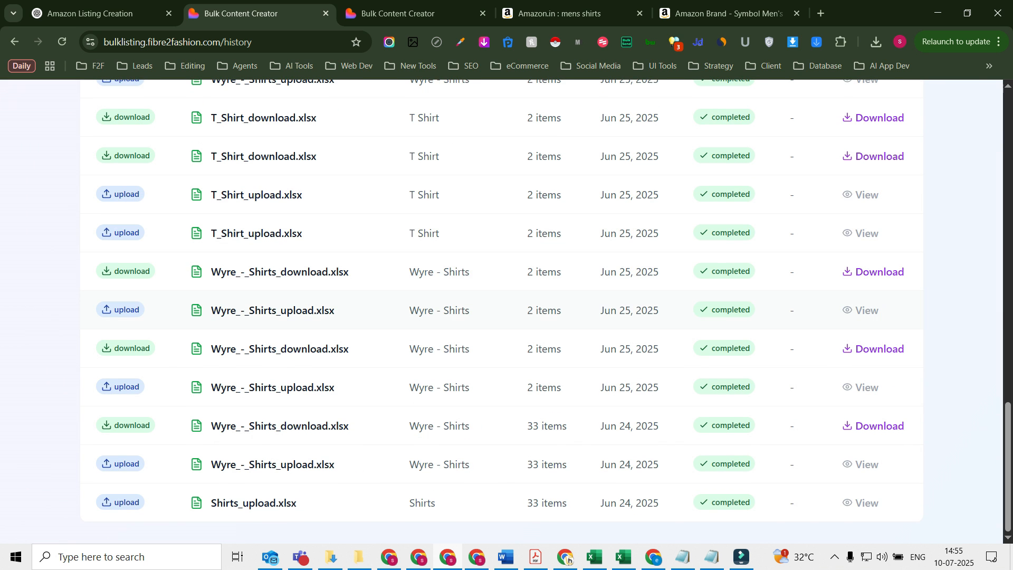
pyautogui.scroll(3)
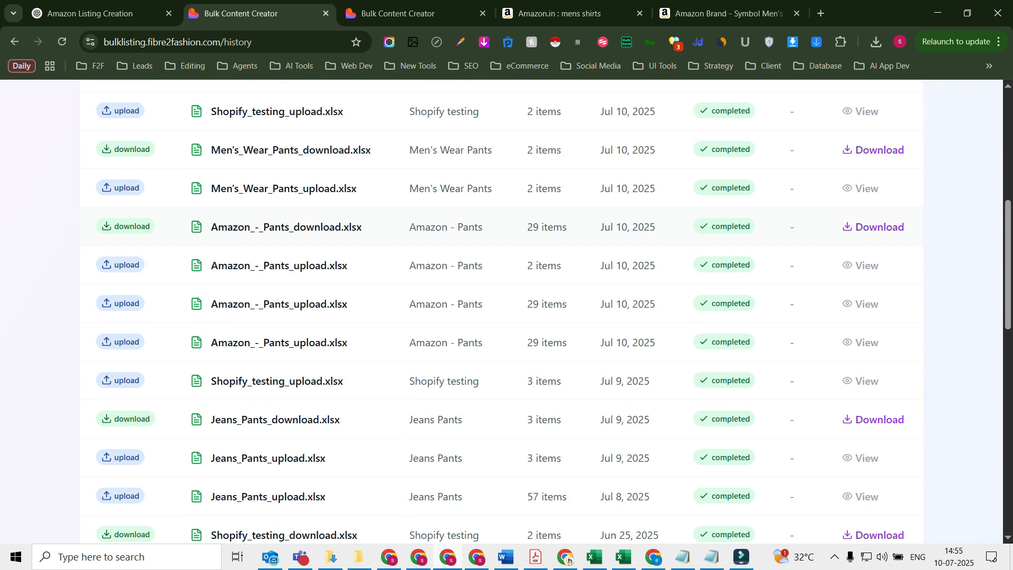
pyautogui.scroll(3)
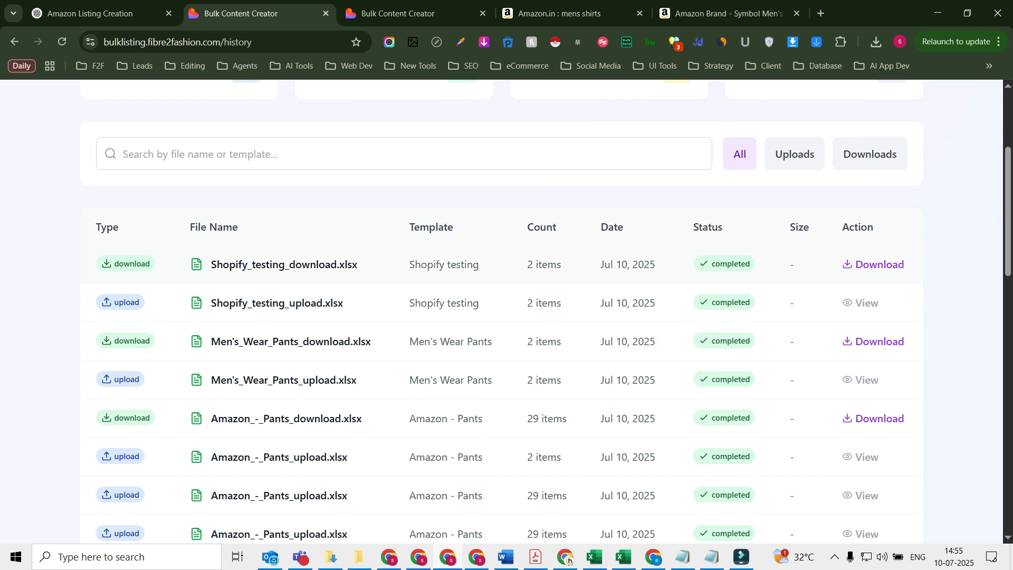
pyautogui.scroll(3)
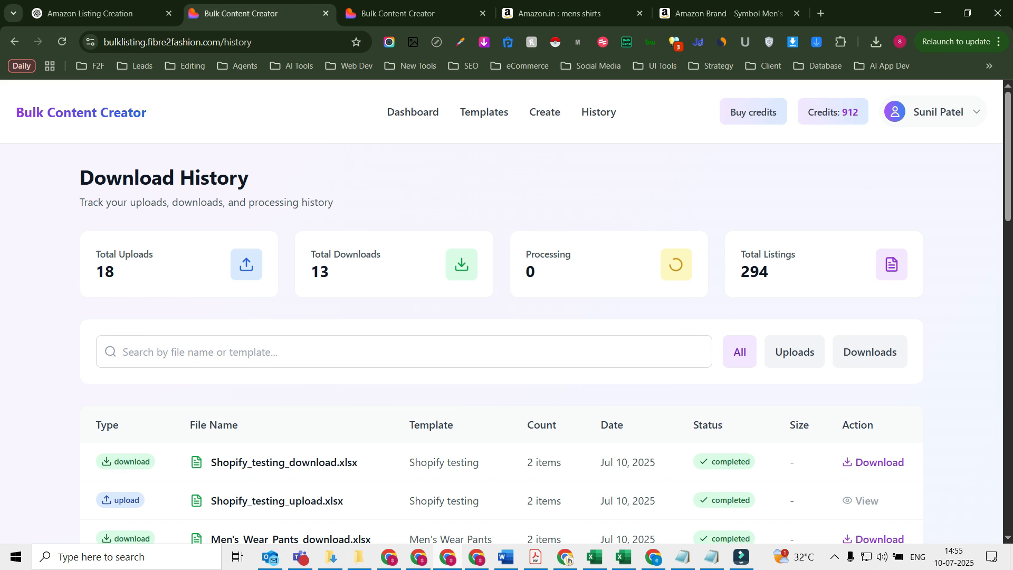
pyautogui.scroll(-3)
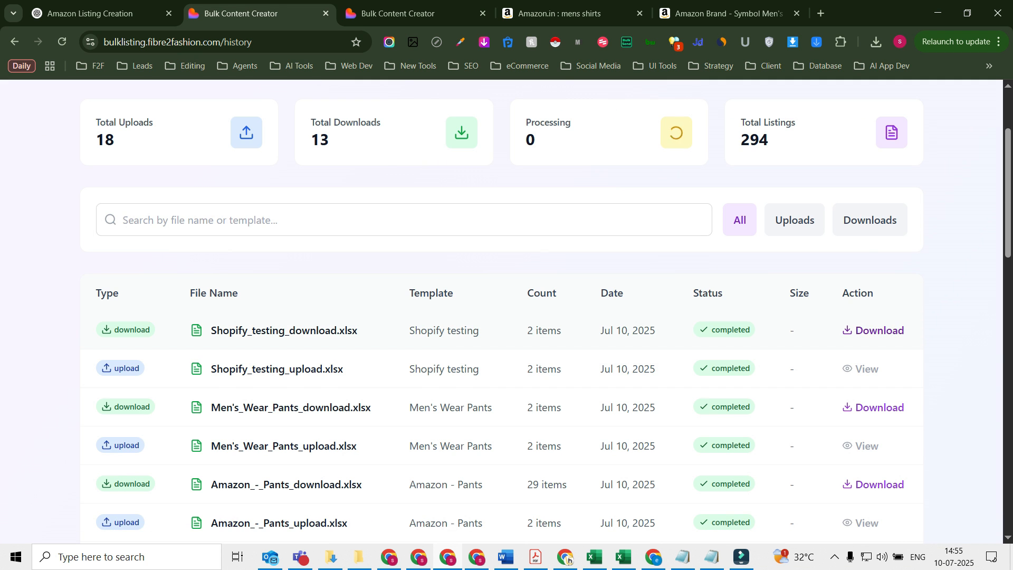
pyautogui.scroll(-3)
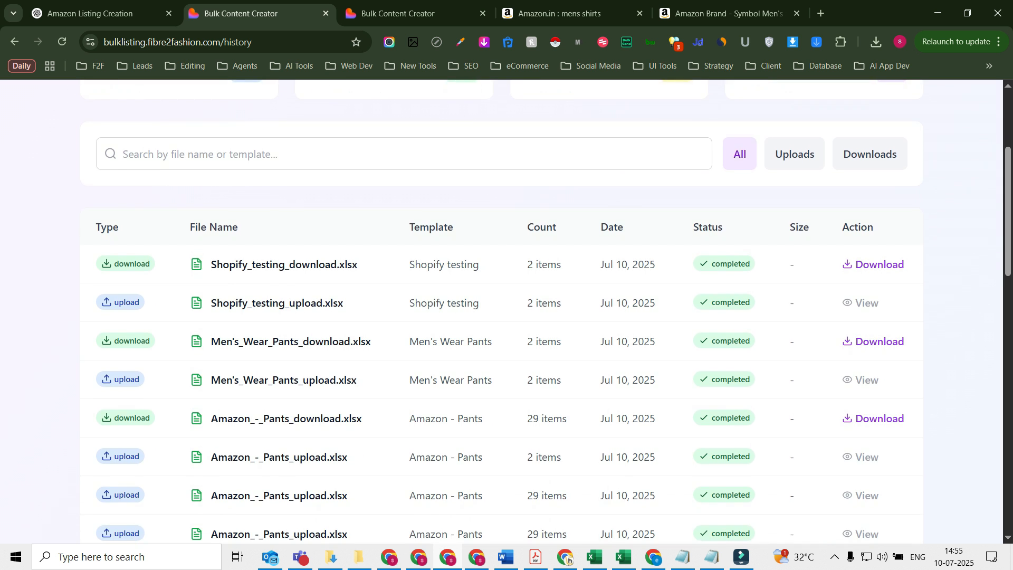
pyautogui.scroll(3)
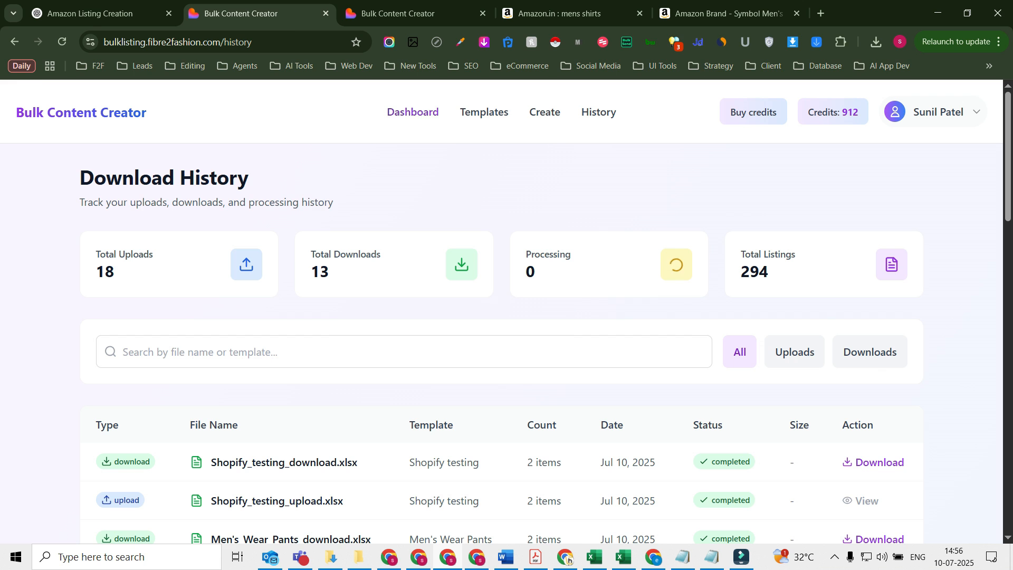
# Return to the dashboard and review the Recent Activity table below the 7 templates / 209 listings stats
pyautogui.click(412, 112)
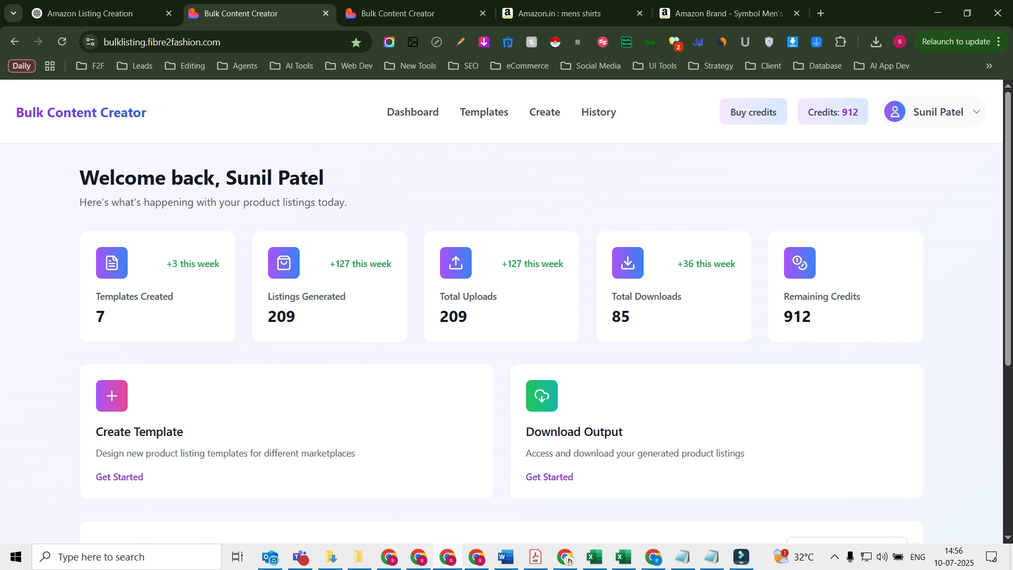
pyautogui.scroll(-3)
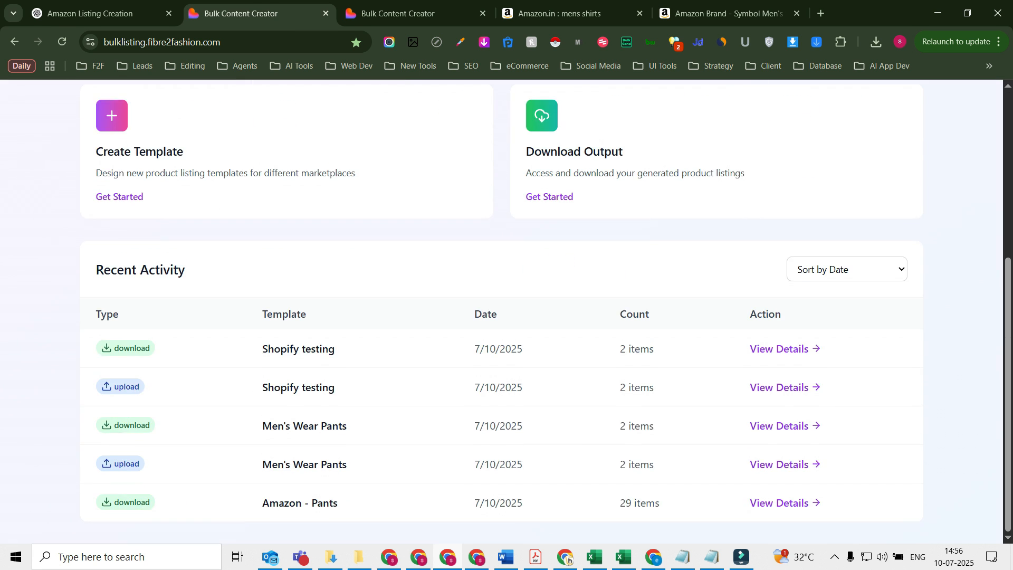
pyautogui.scroll(3)
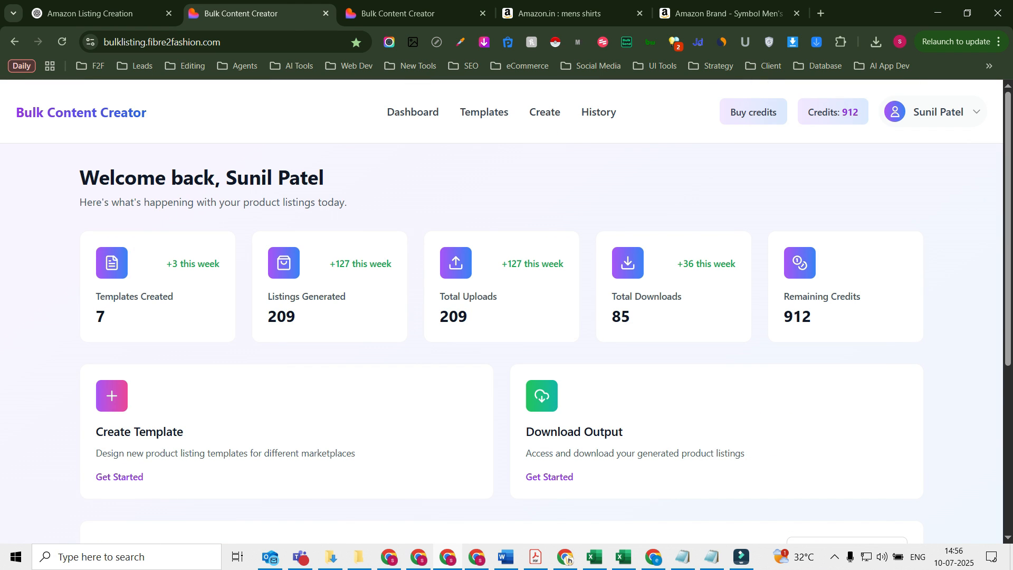